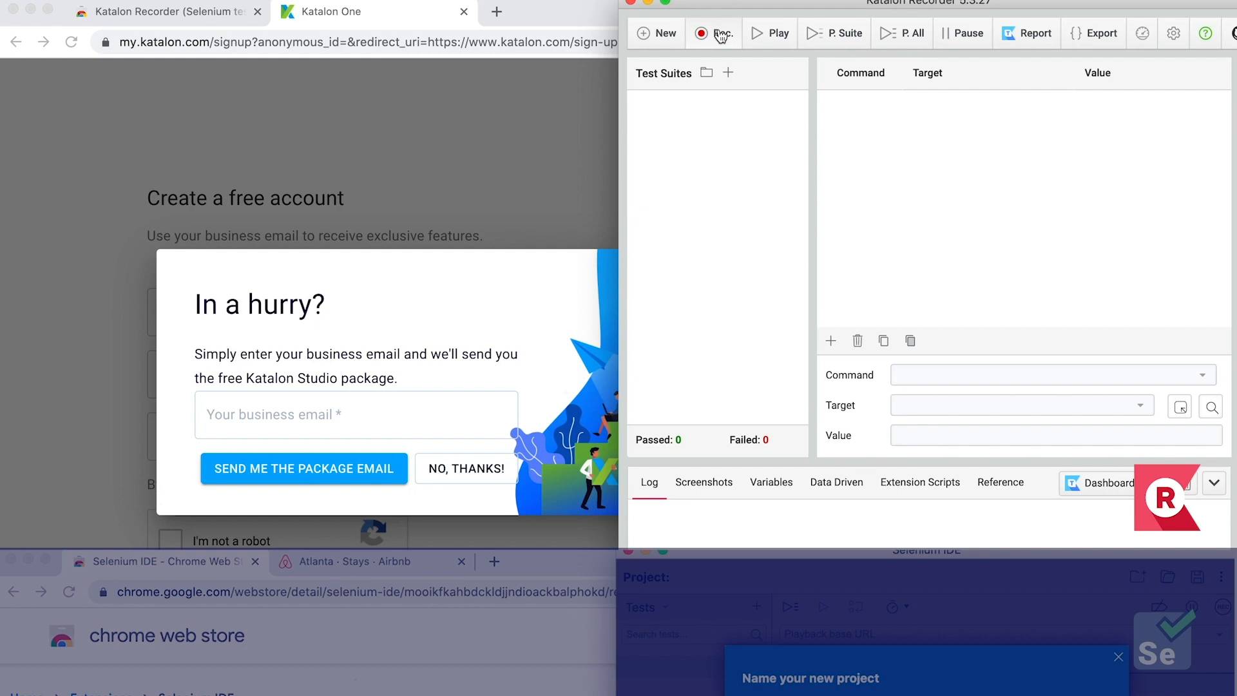
Step: Record opening airbnb.com, searching Atlanta, and a verifyText check on the 'Stays in Atlanta' heading
type("air")
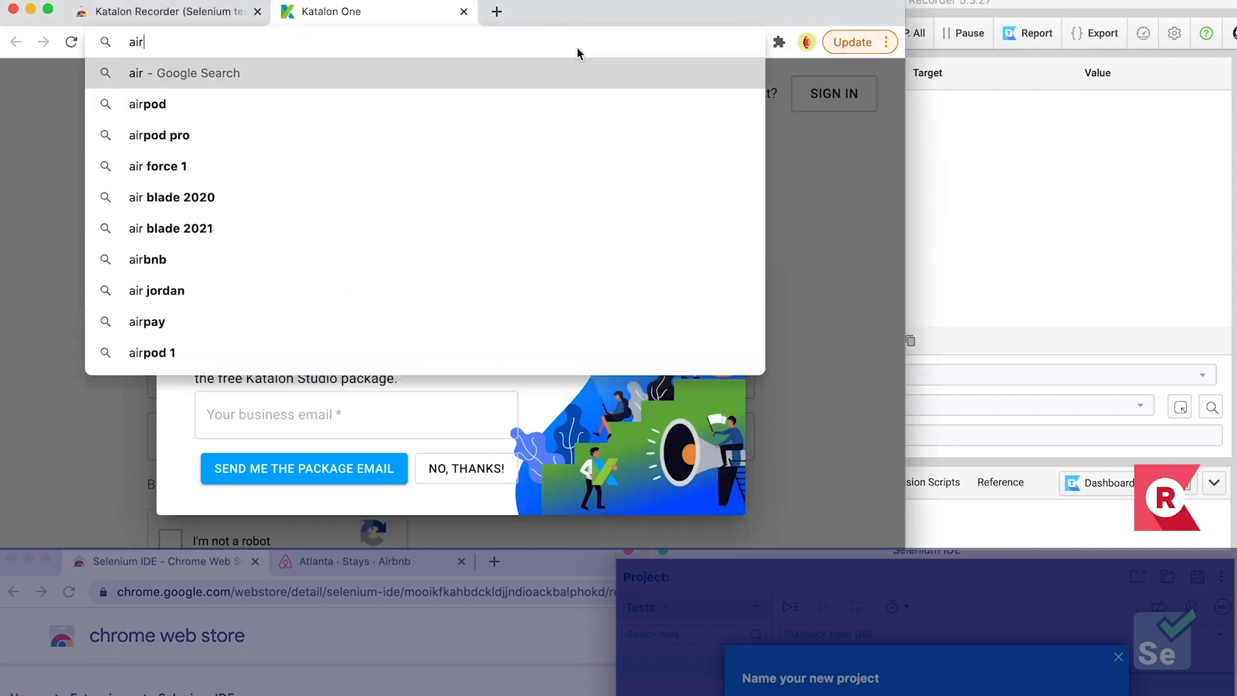
type("airbnb.com")
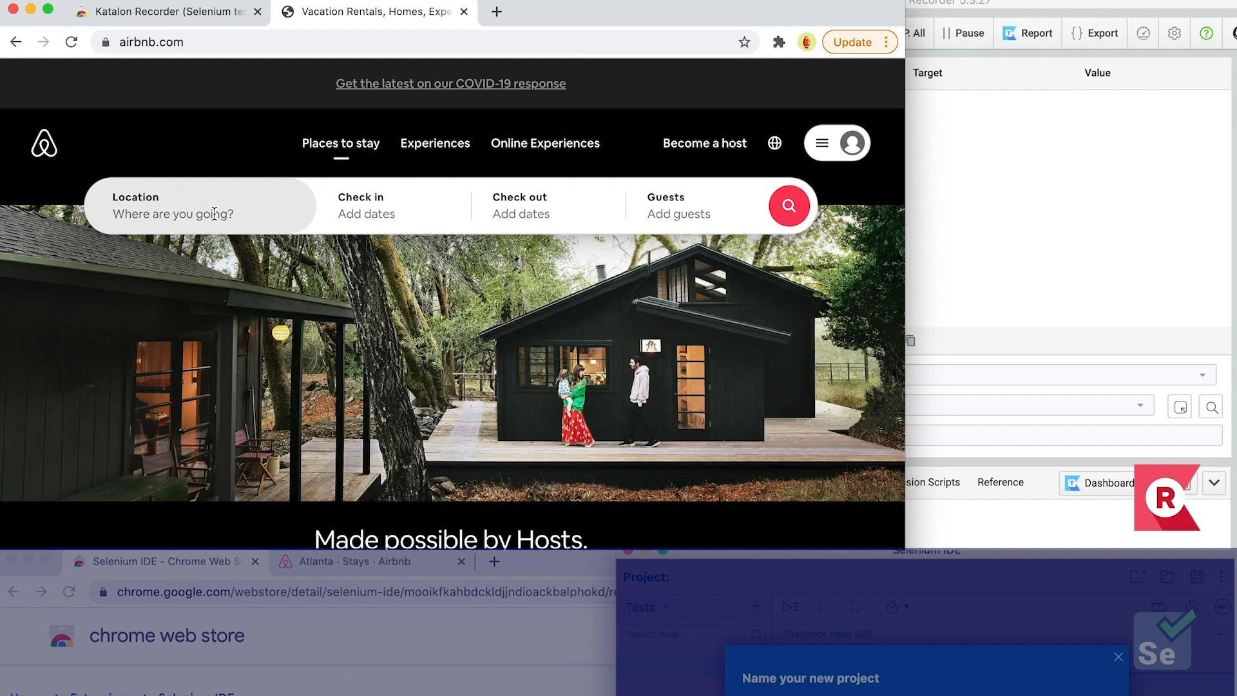
type("Atlanta")
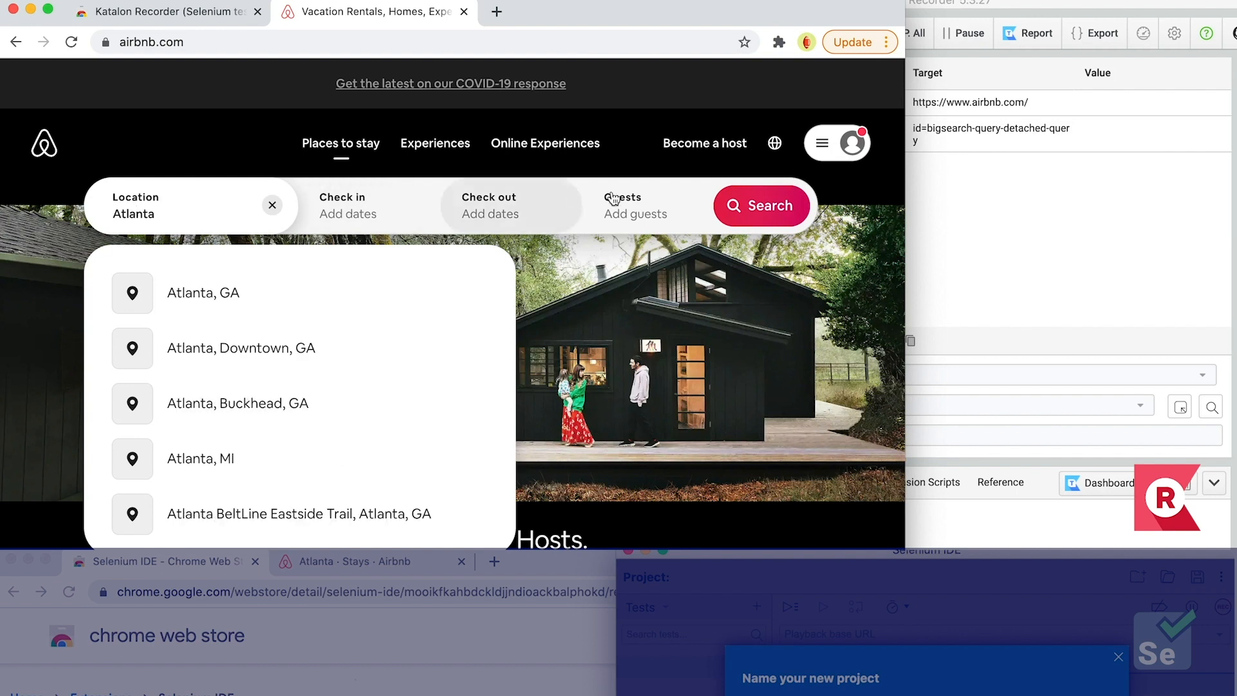
left_click(760, 206)
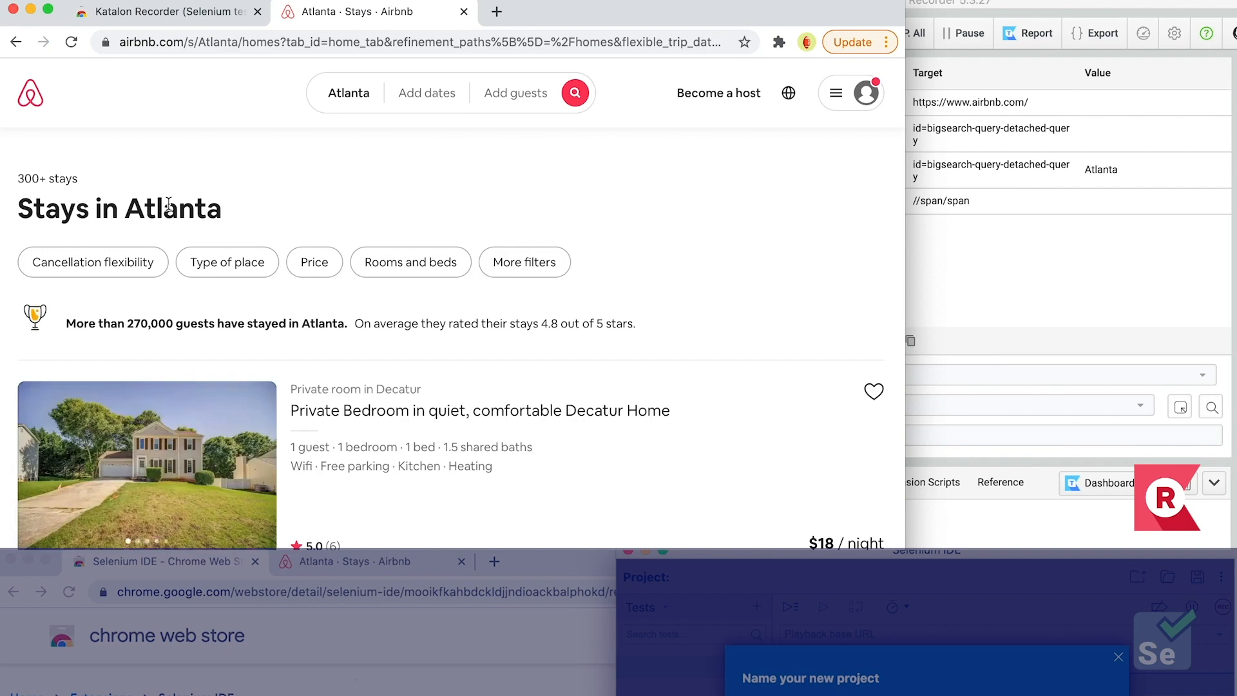
right_click(168, 207)
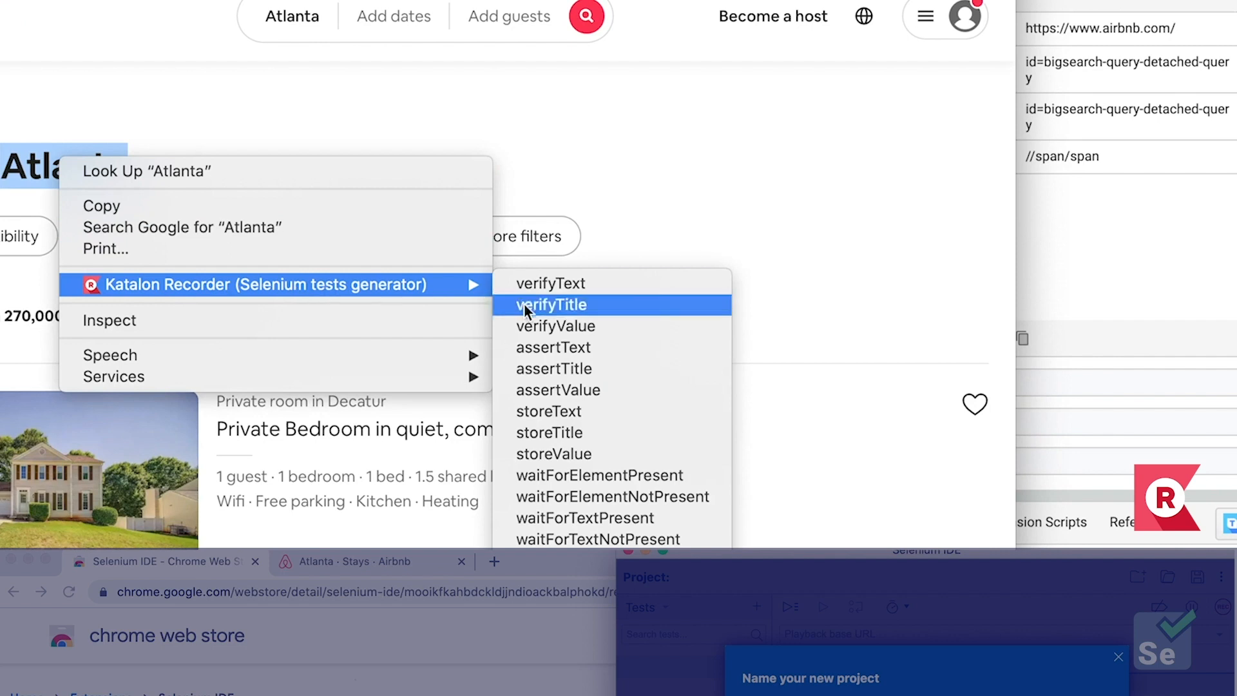
left_click(552, 306)
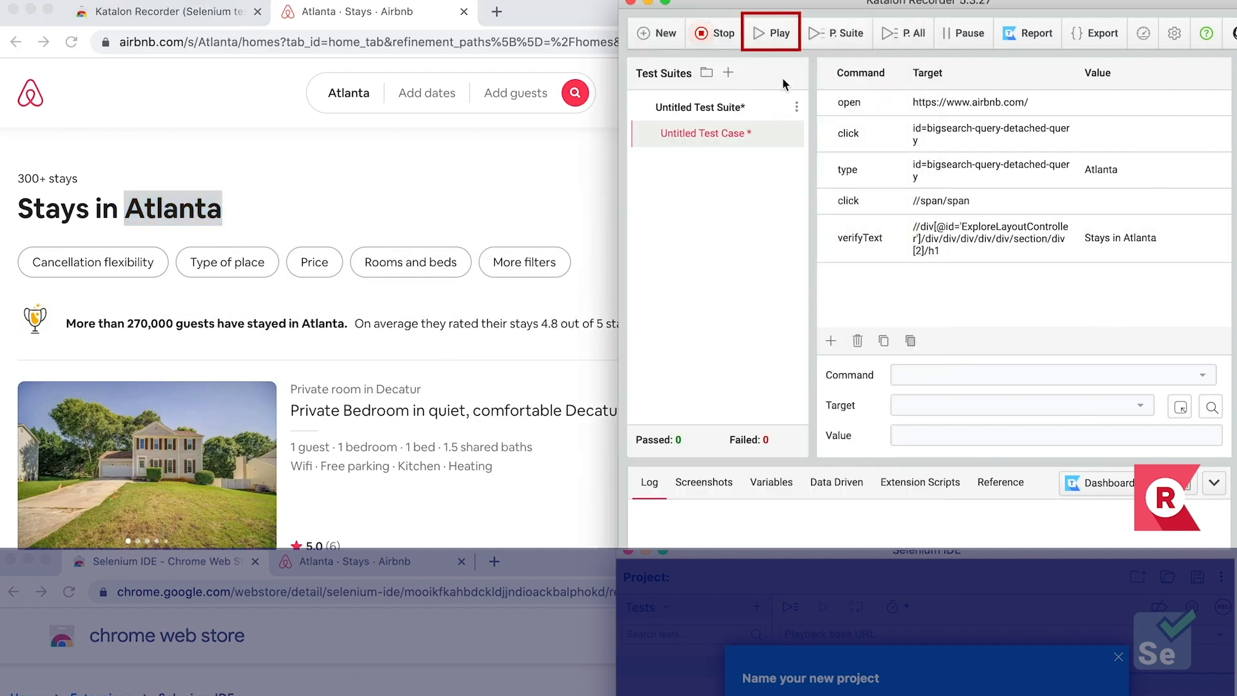
Step: Play back the recorded Airbnb test, entering Atlanta and clicking search as it runs
left_click(770, 32)
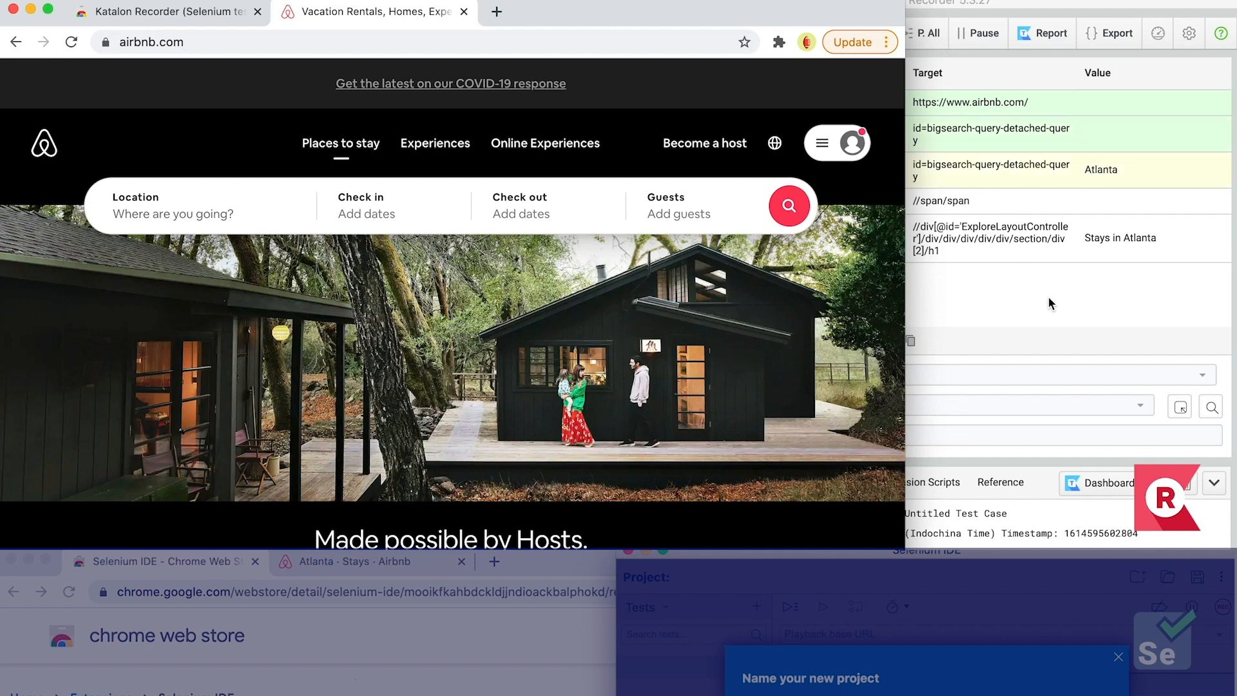
type("Atlanta")
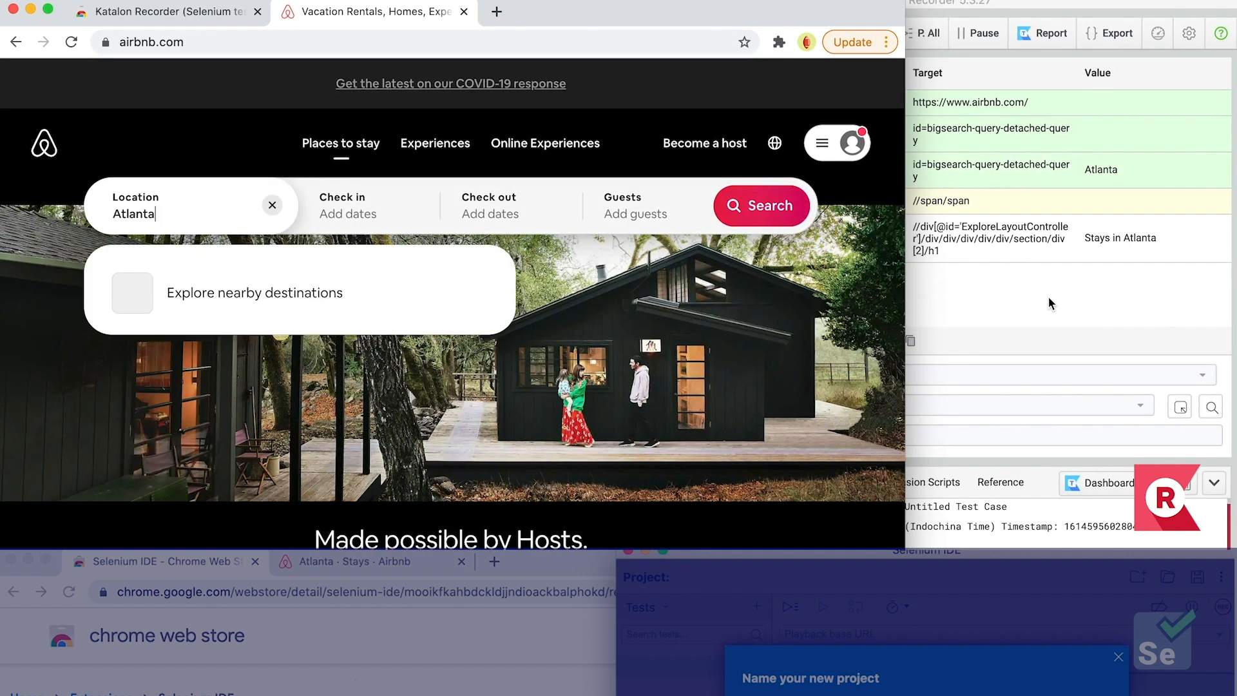
left_click(760, 206)
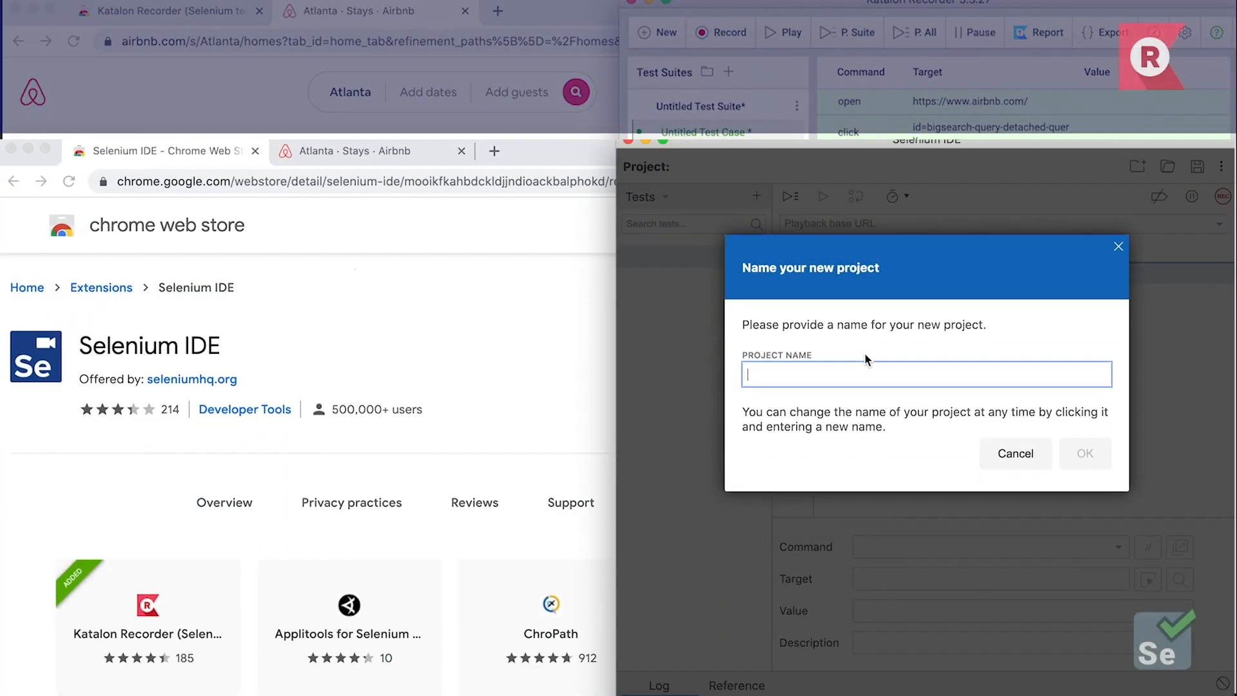
Step: Create project 'KR vs SIDE' for airbnb.com, record an Atlanta search, and add a heading text check
type("KR vs SIDE")
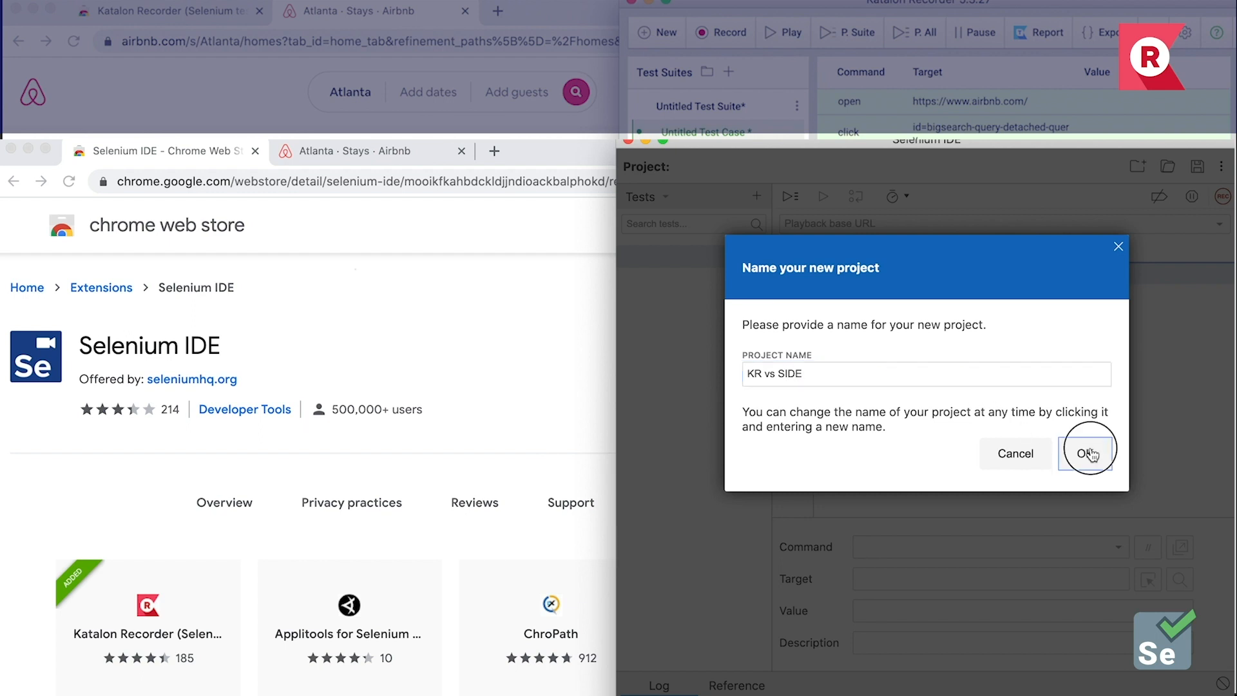
left_click(1087, 453)
type("https://airbnb")
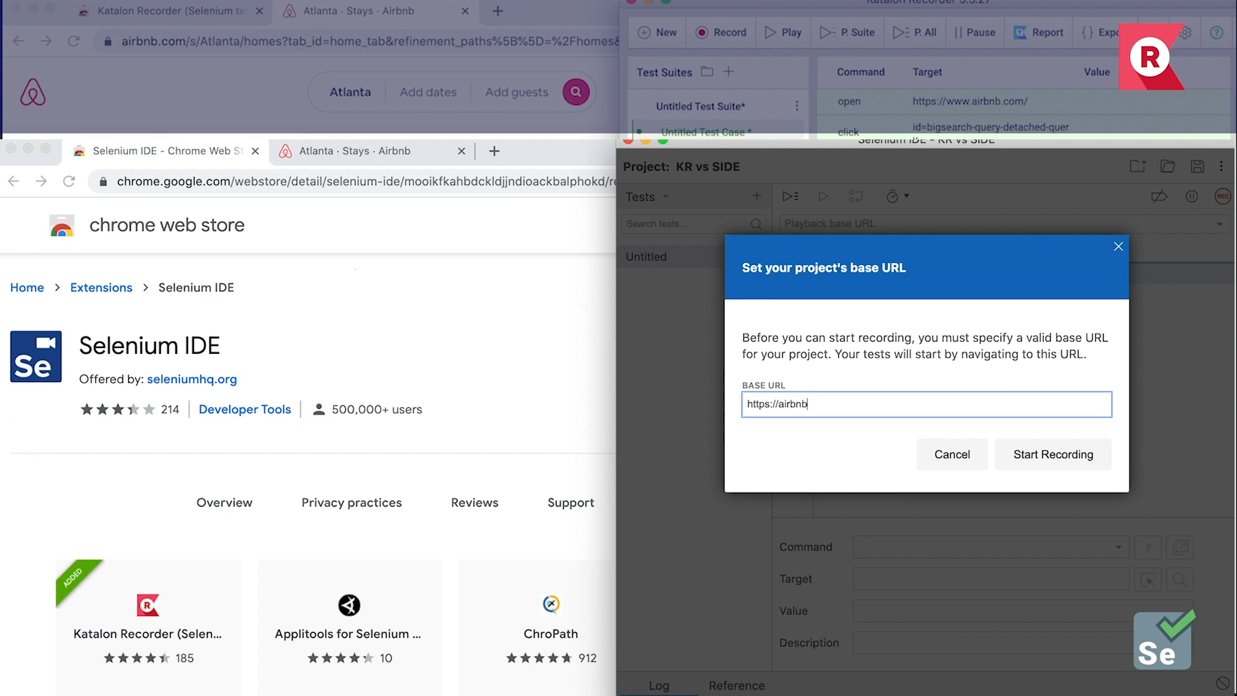
type(".com")
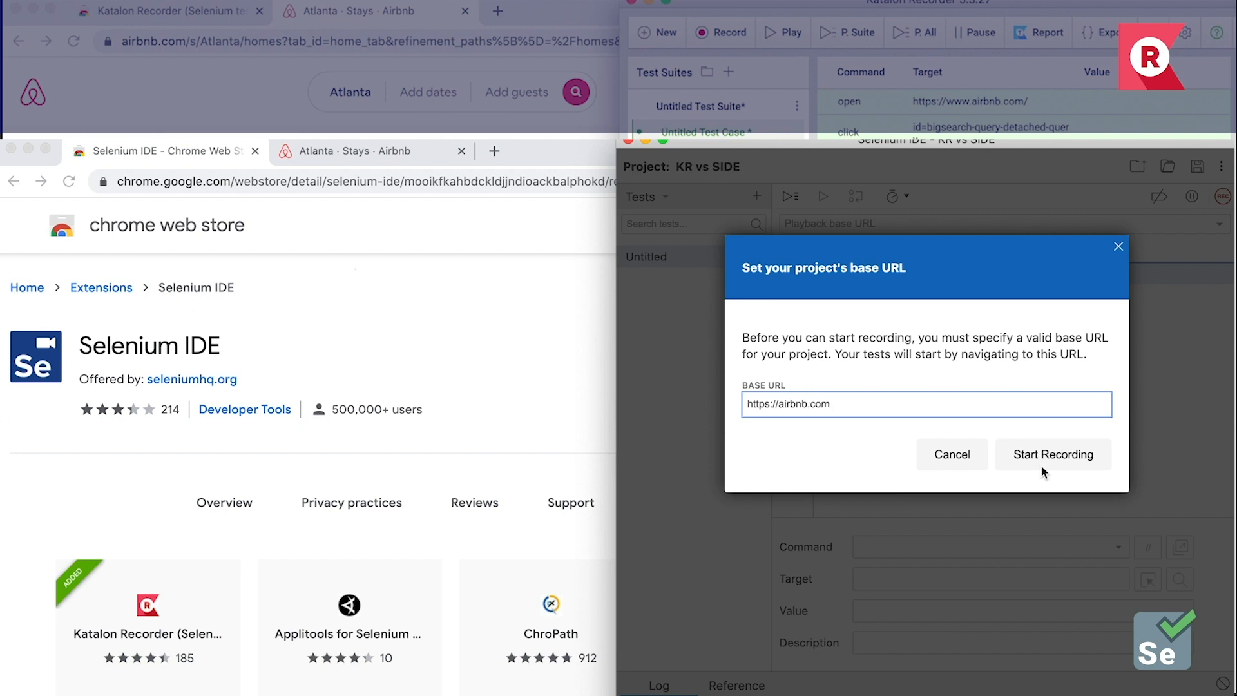
left_click(1053, 454)
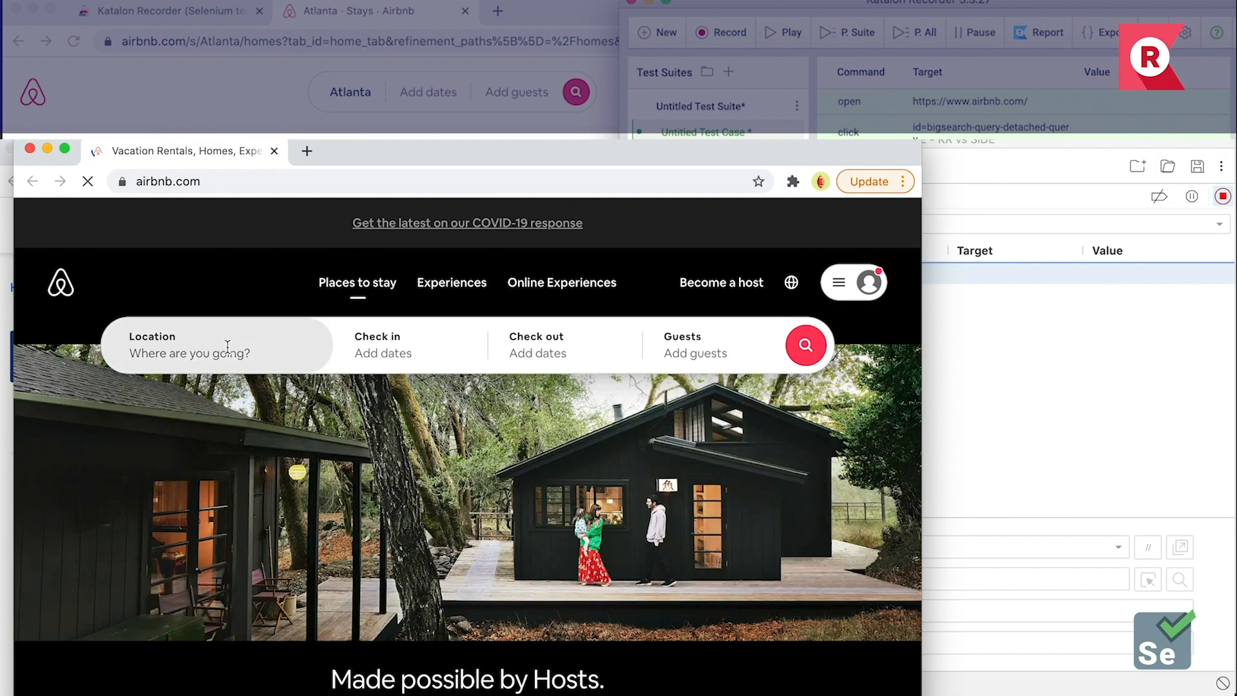
type("Atlant")
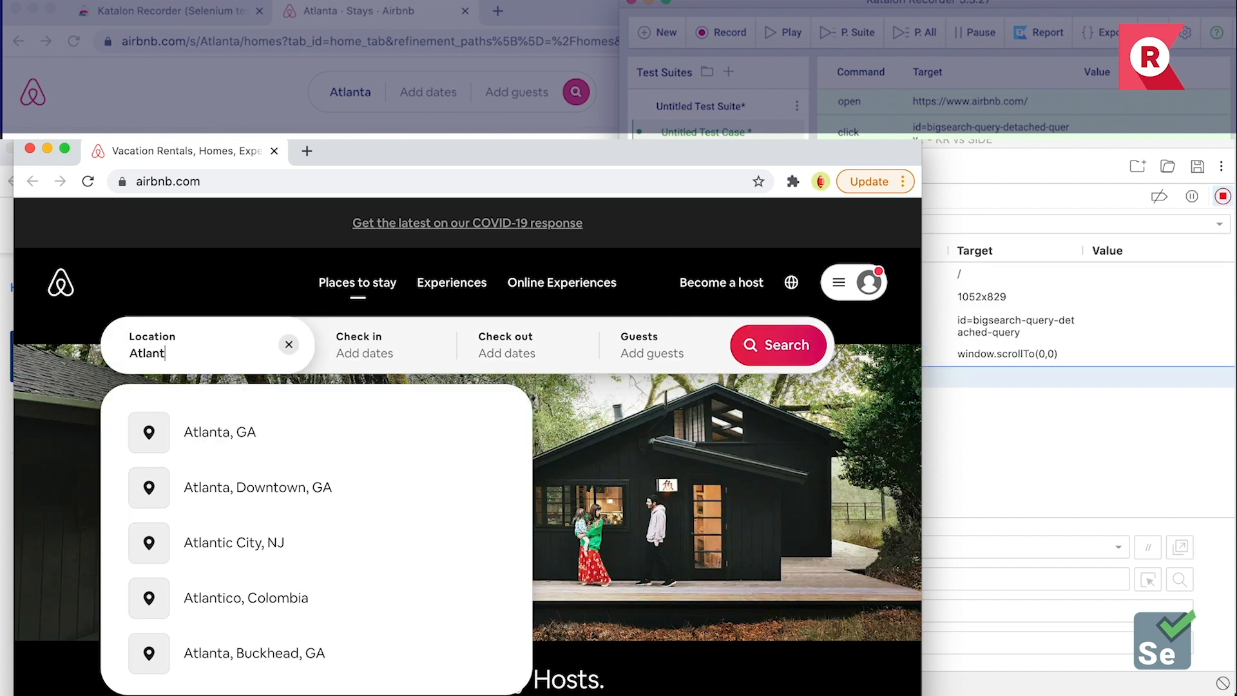
right_click(185, 352)
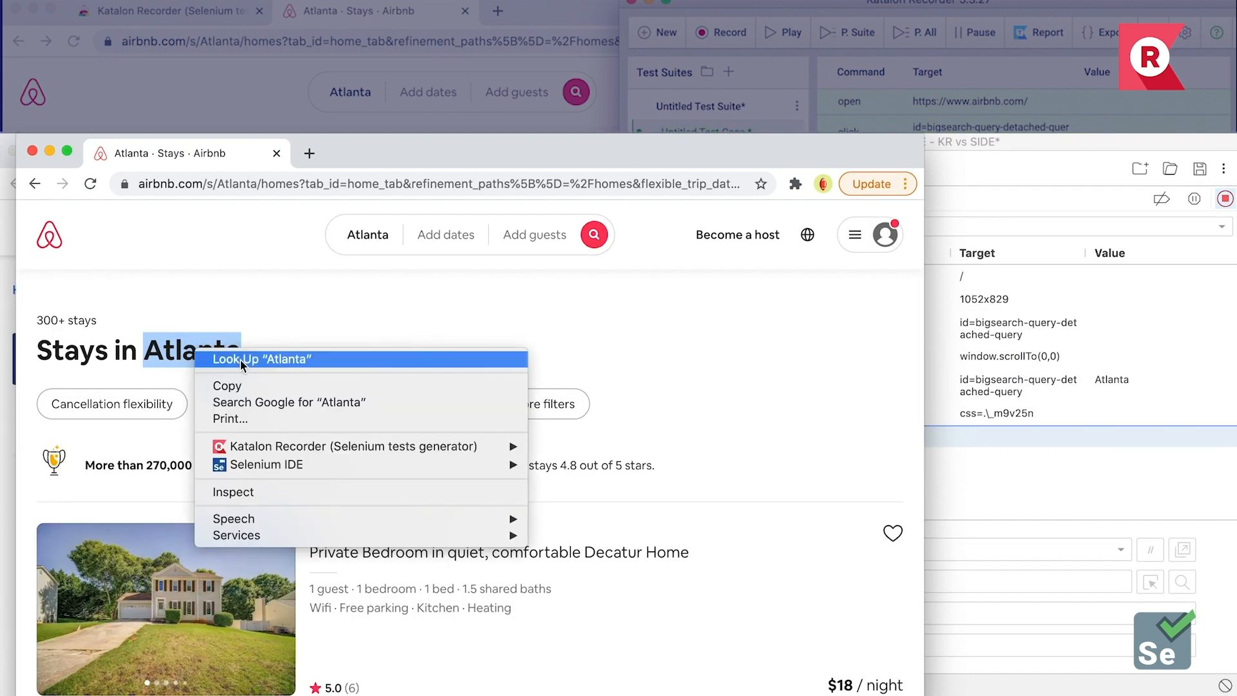
mouse_move(266, 464)
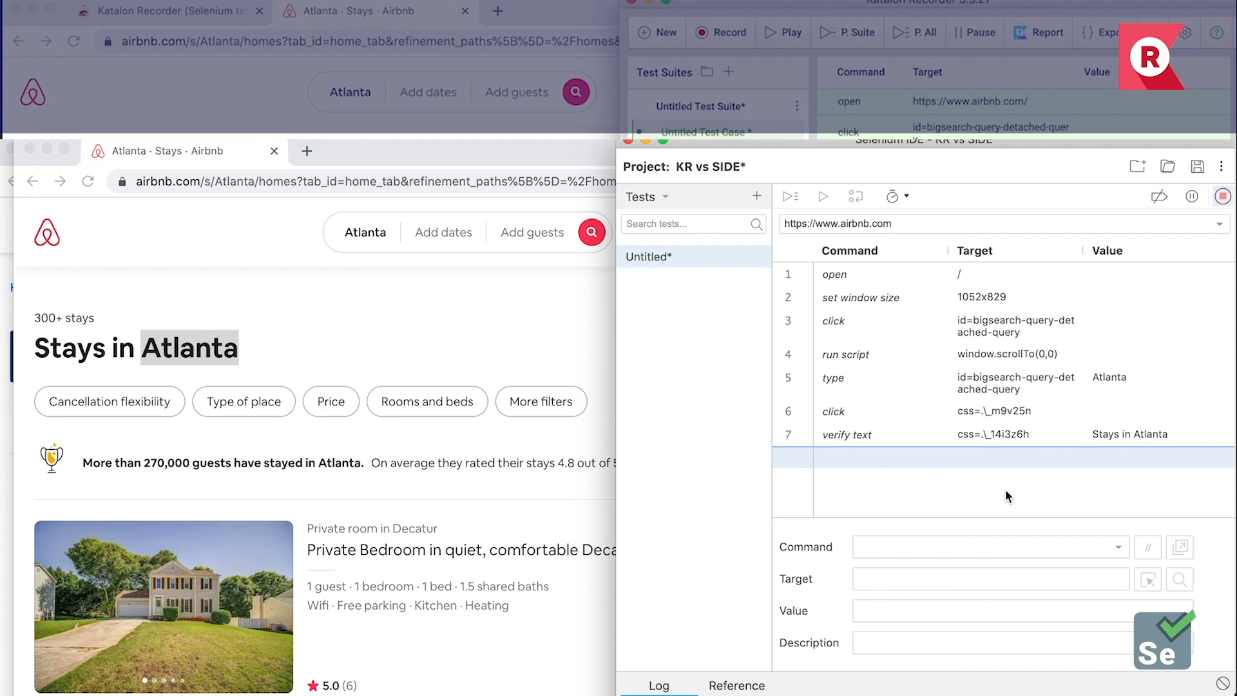
mouse_move(1223, 196)
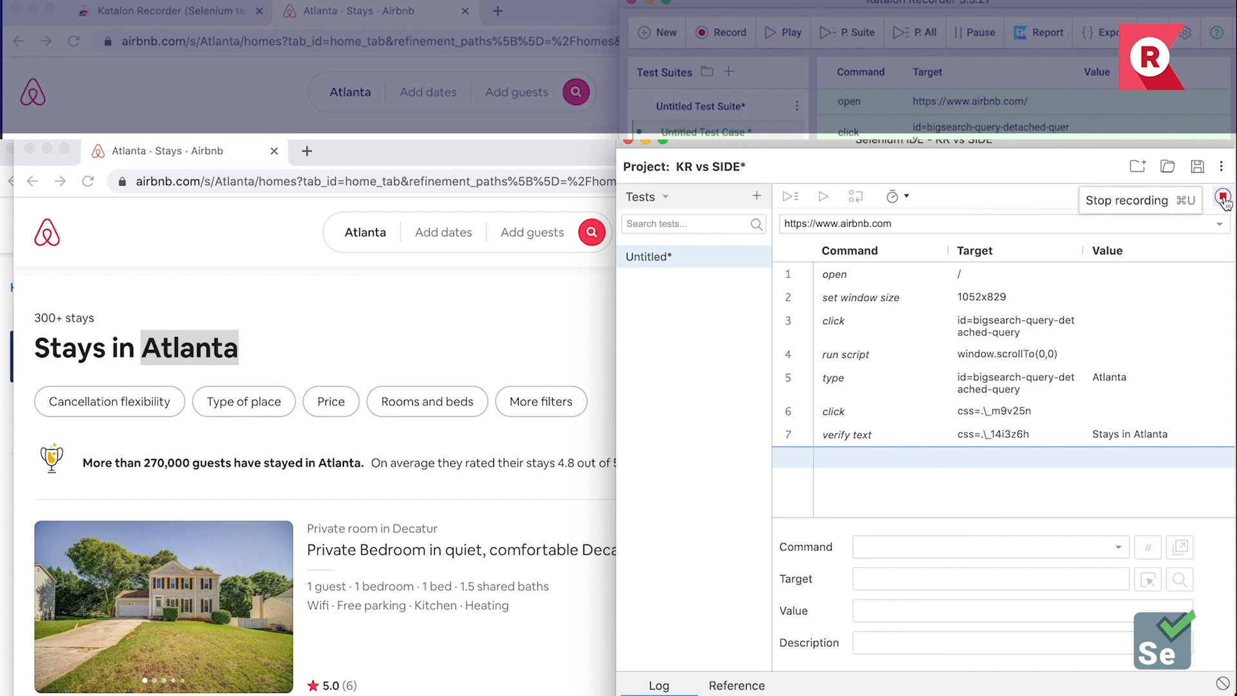
Step: Stop recording, name the test TC1, run it, and close the playback browser window
left_click(1222, 197)
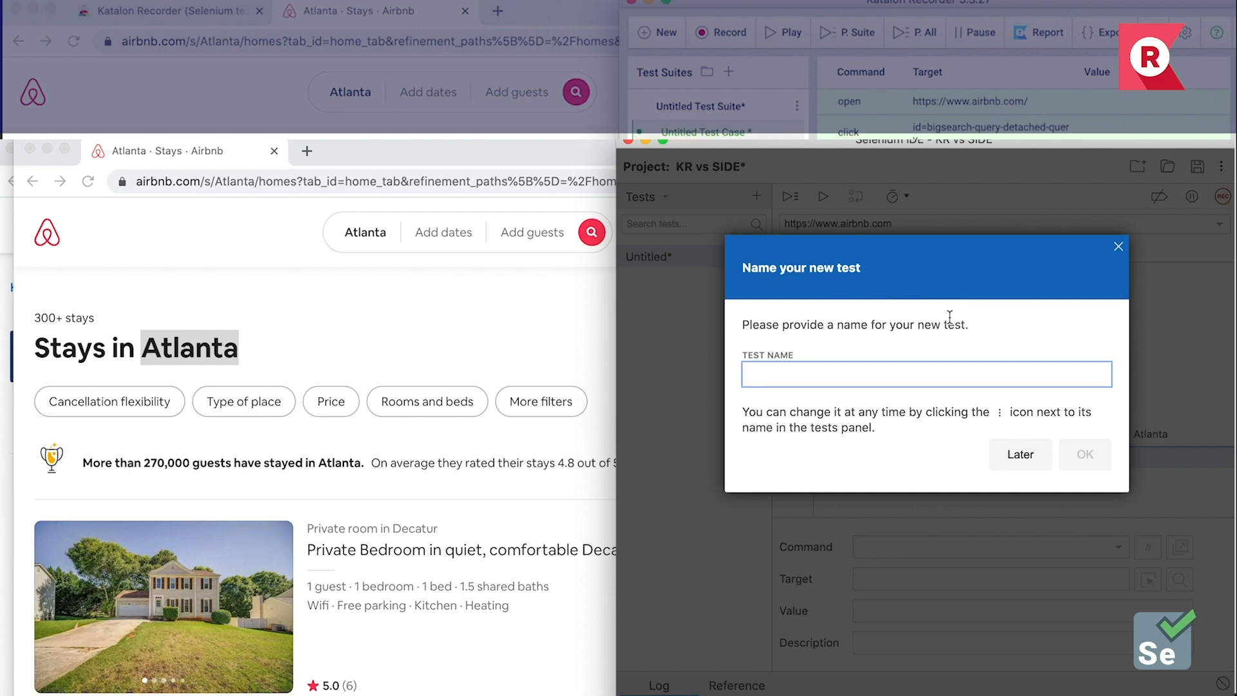
type("T")
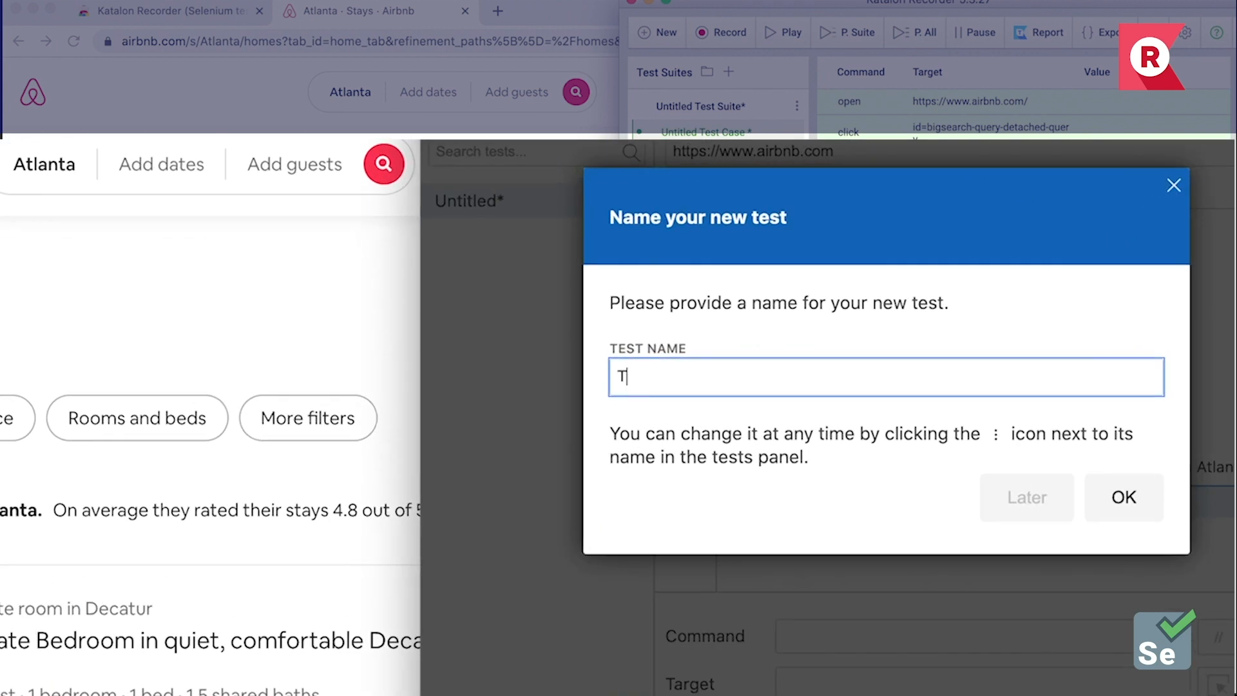
left_click(1123, 496)
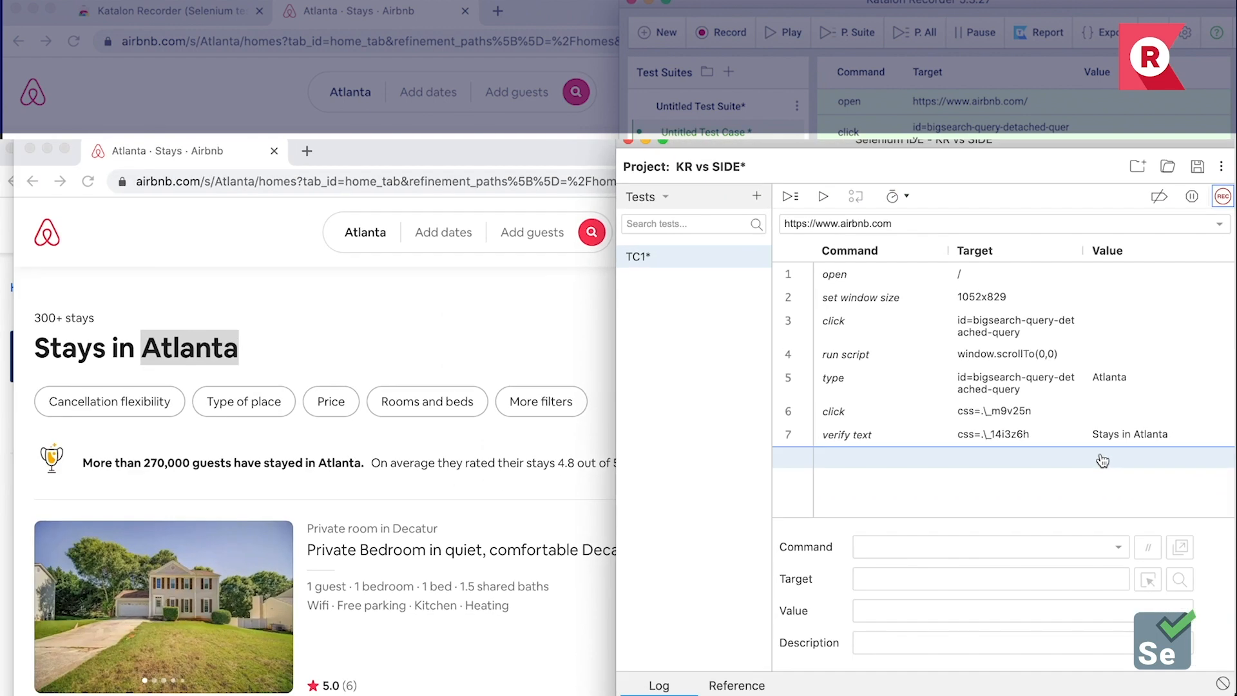
mouse_move(823, 196)
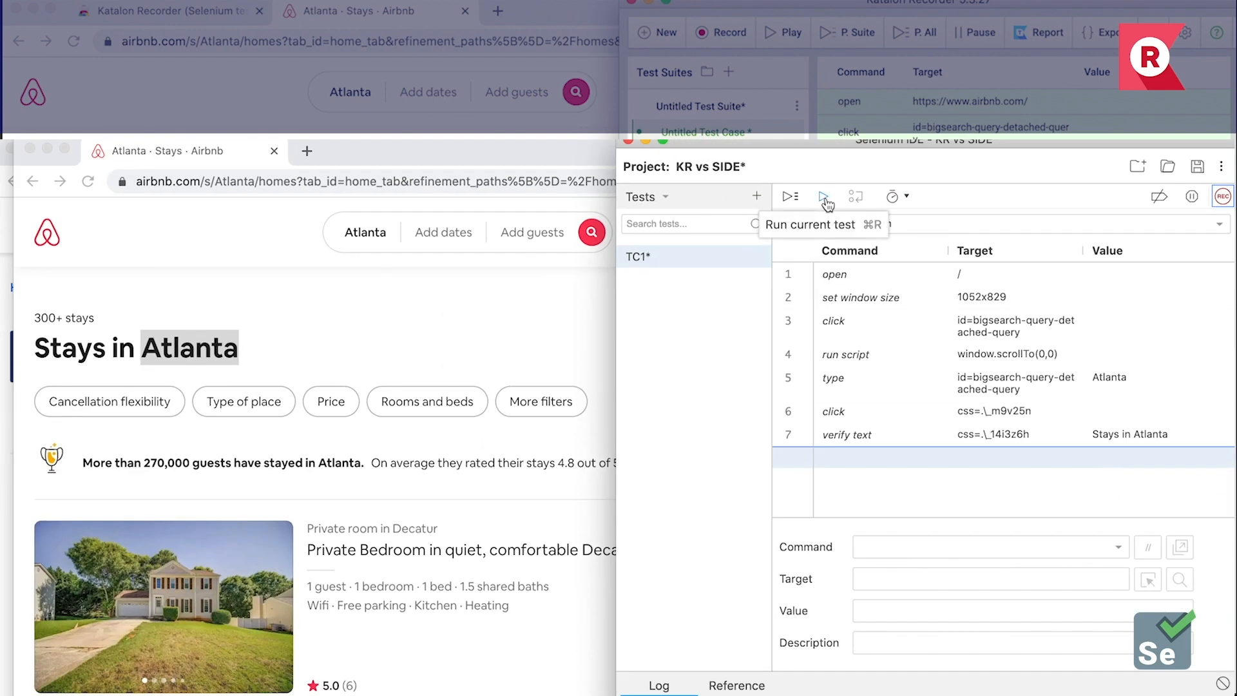
left_click(822, 196)
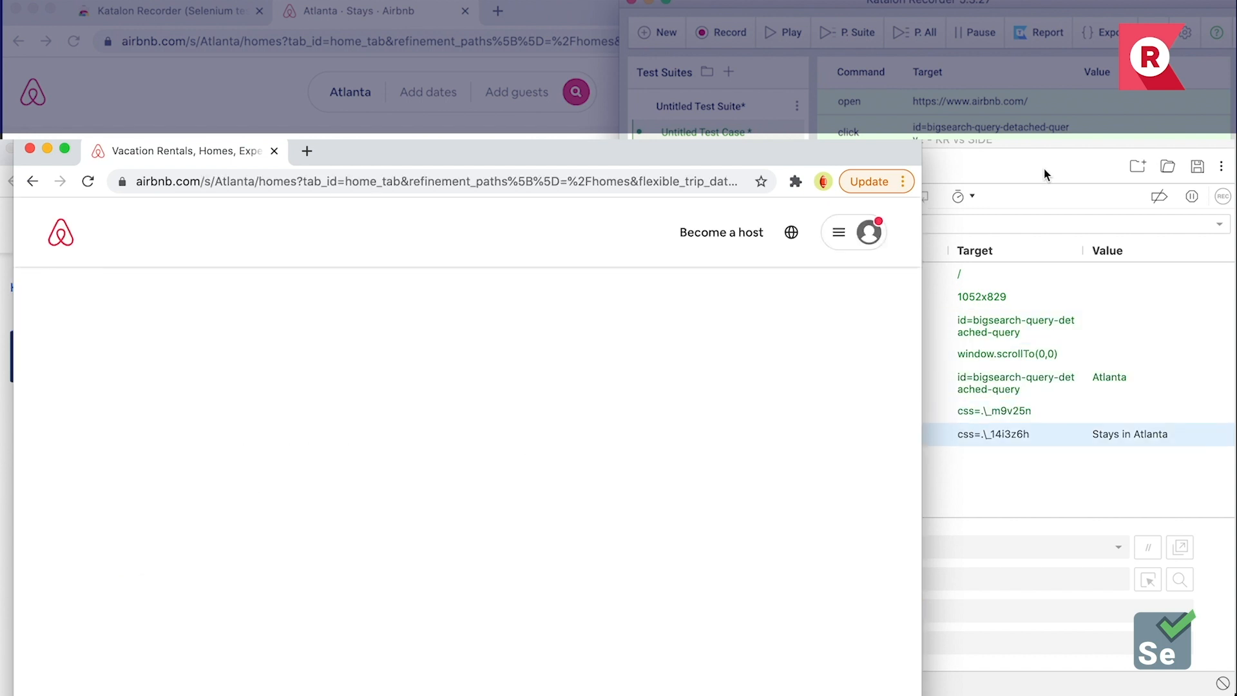
left_click(823, 196)
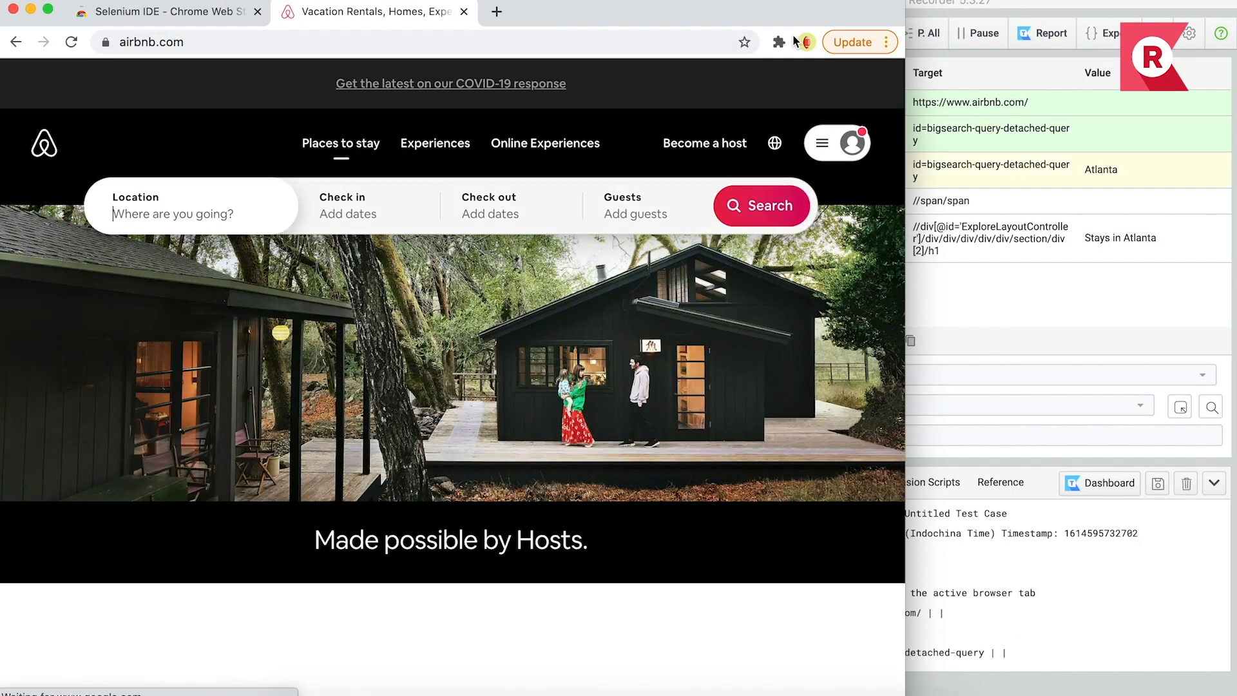
Step: Enter 'Atlant' in Airbnb's Location field and replay from the results-click step
left_click(190, 205)
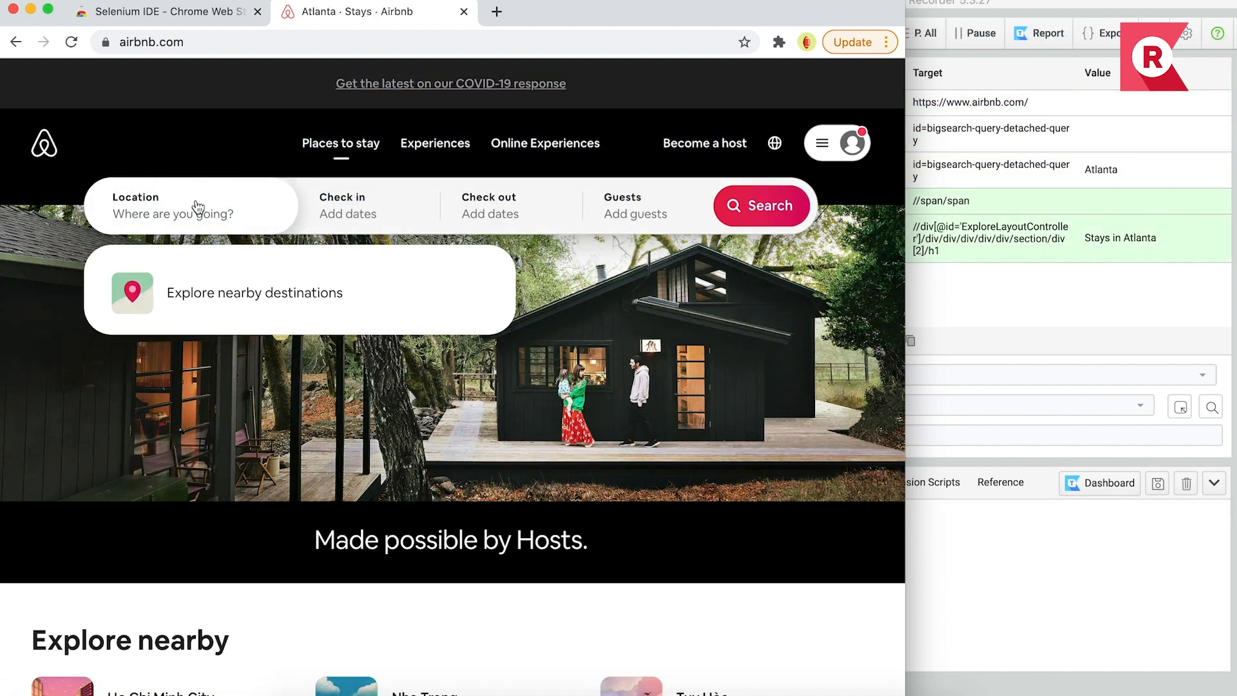
type("Atlant")
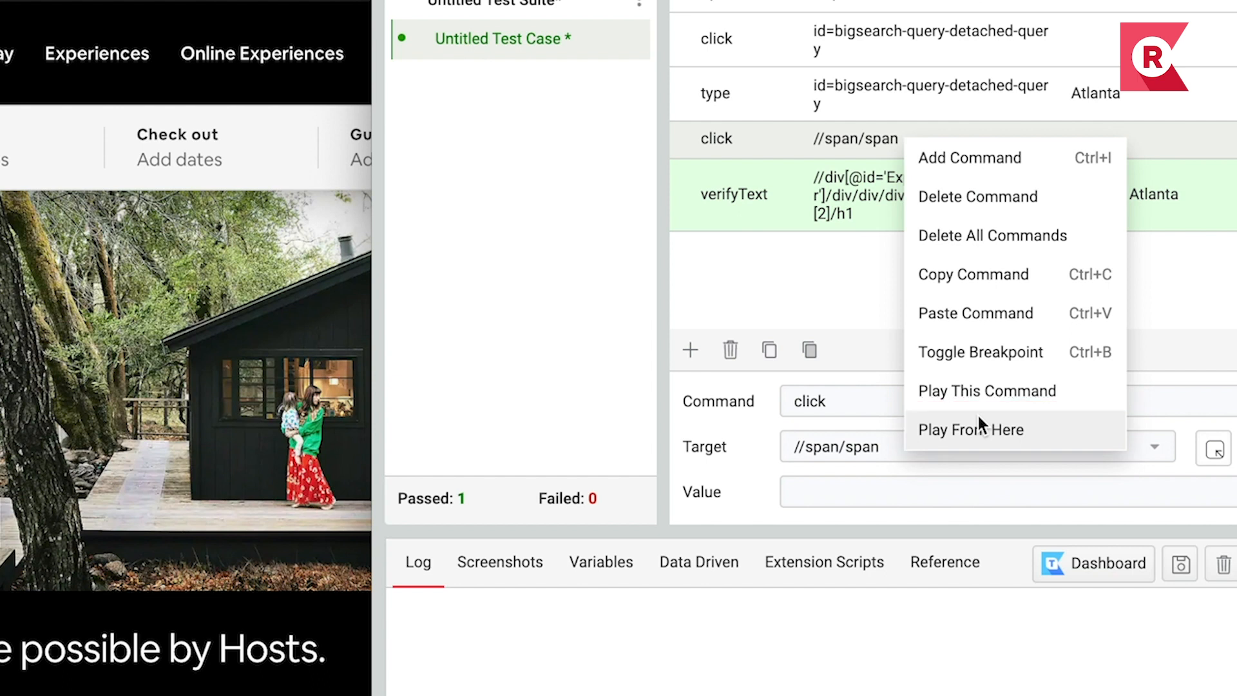
left_click(971, 429)
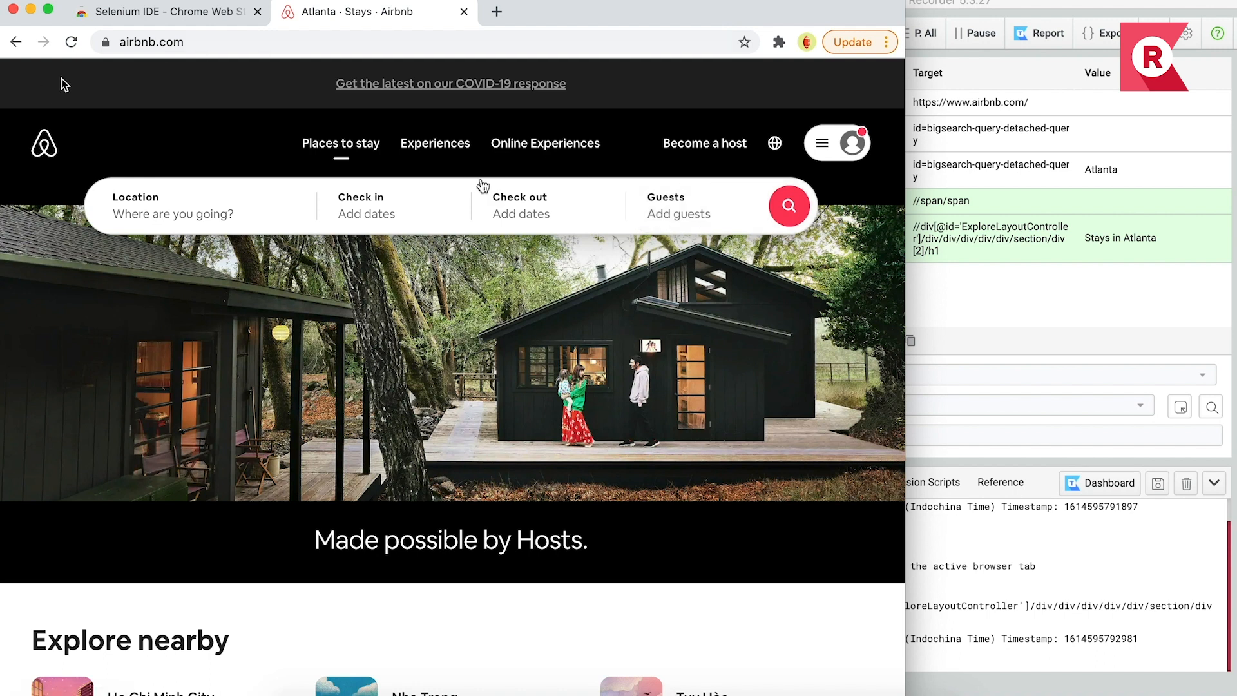
mouse_move(724, 284)
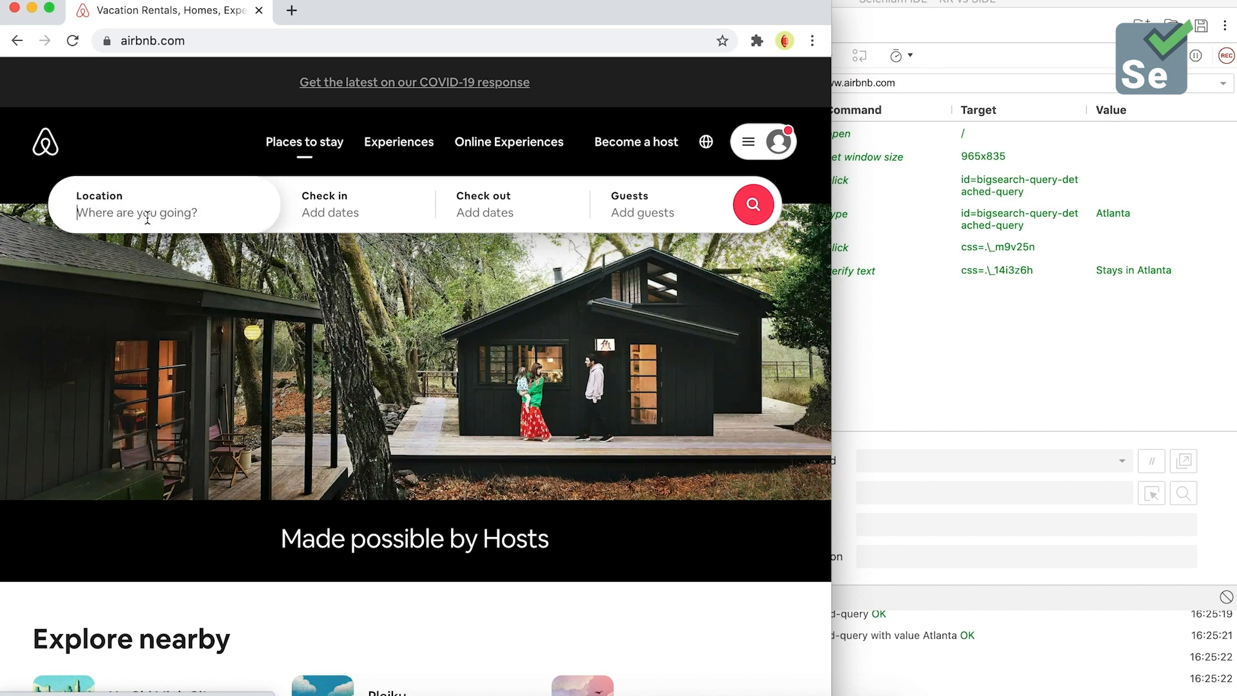
Step: Type Atlanta in Location, play TC1 from step 5 (click), and review the timeout error
left_click(147, 212)
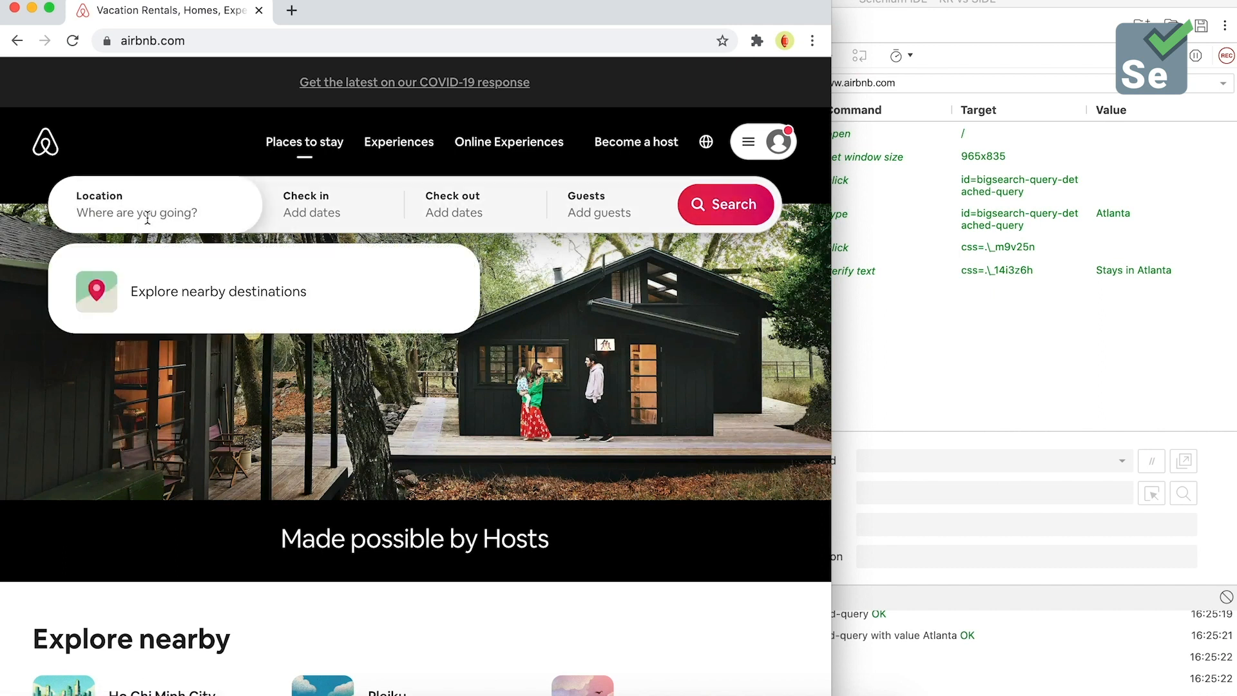
type("Atlanta")
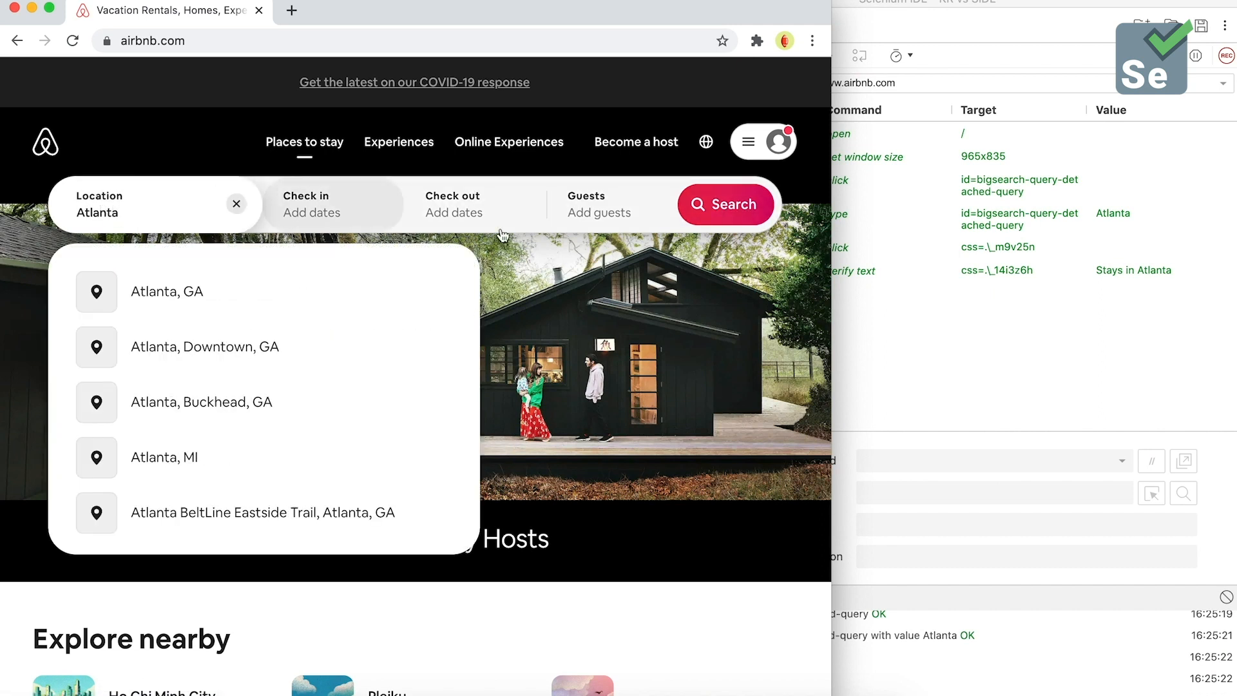
right_click(856, 247)
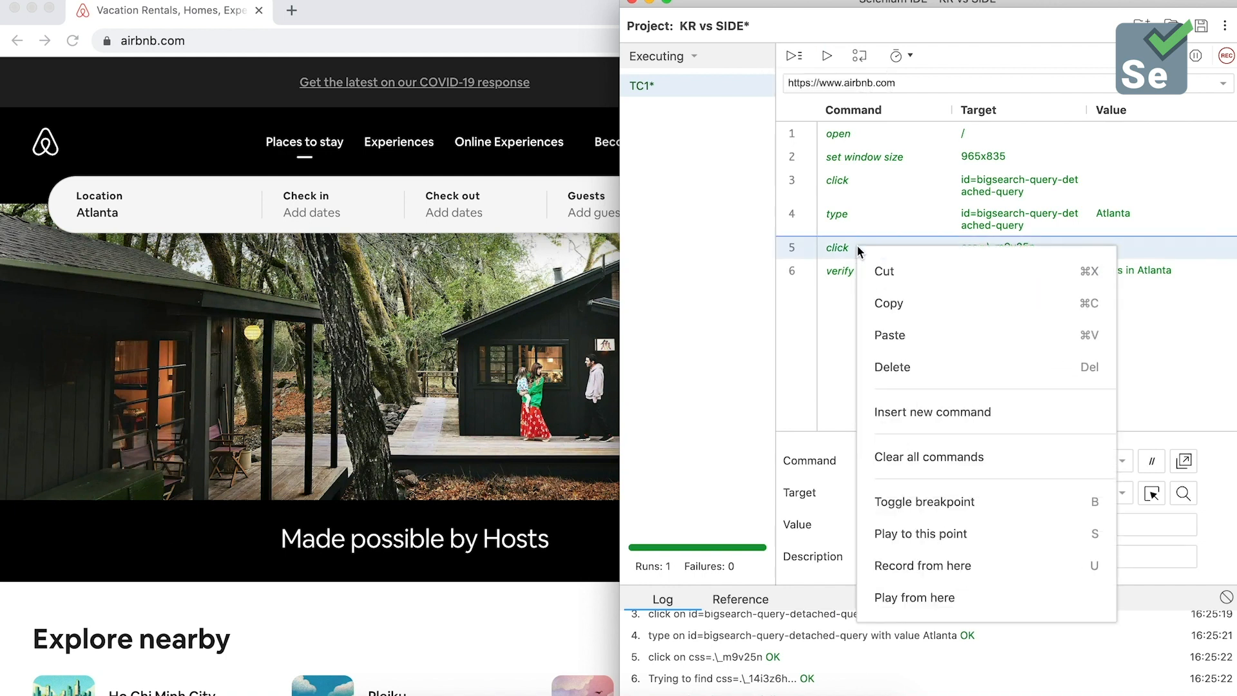
left_click(915, 598)
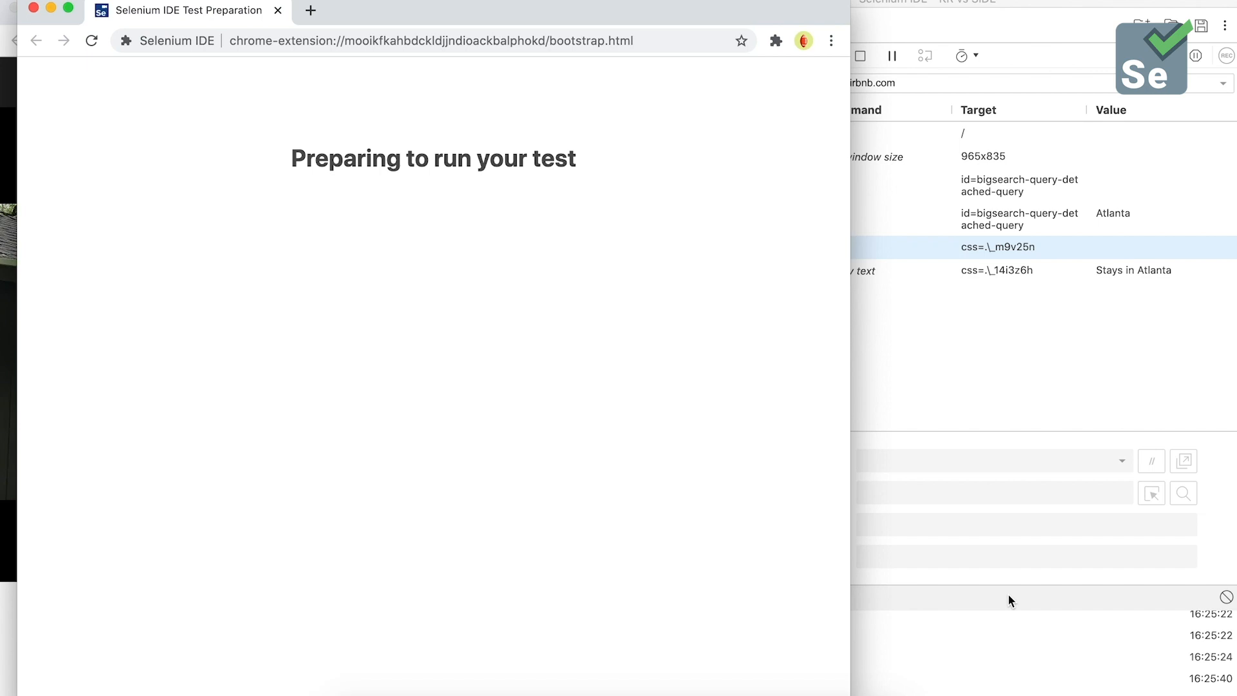
left_click(825, 56)
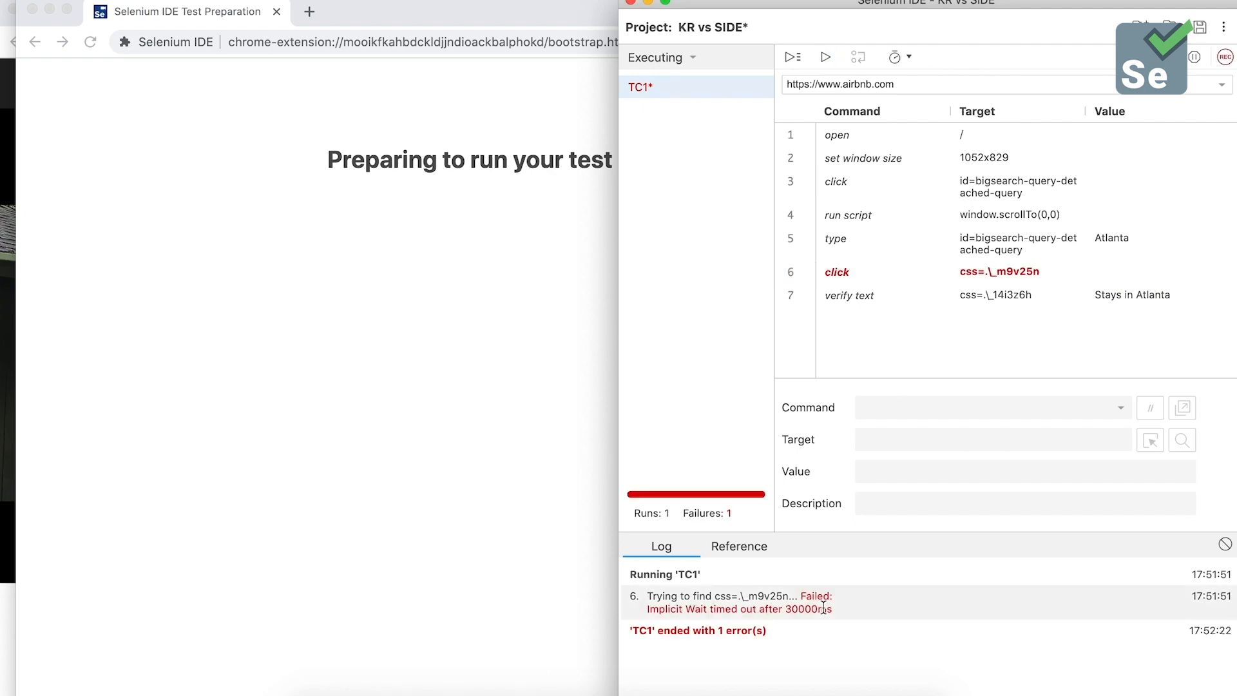
mouse_move(804, 584)
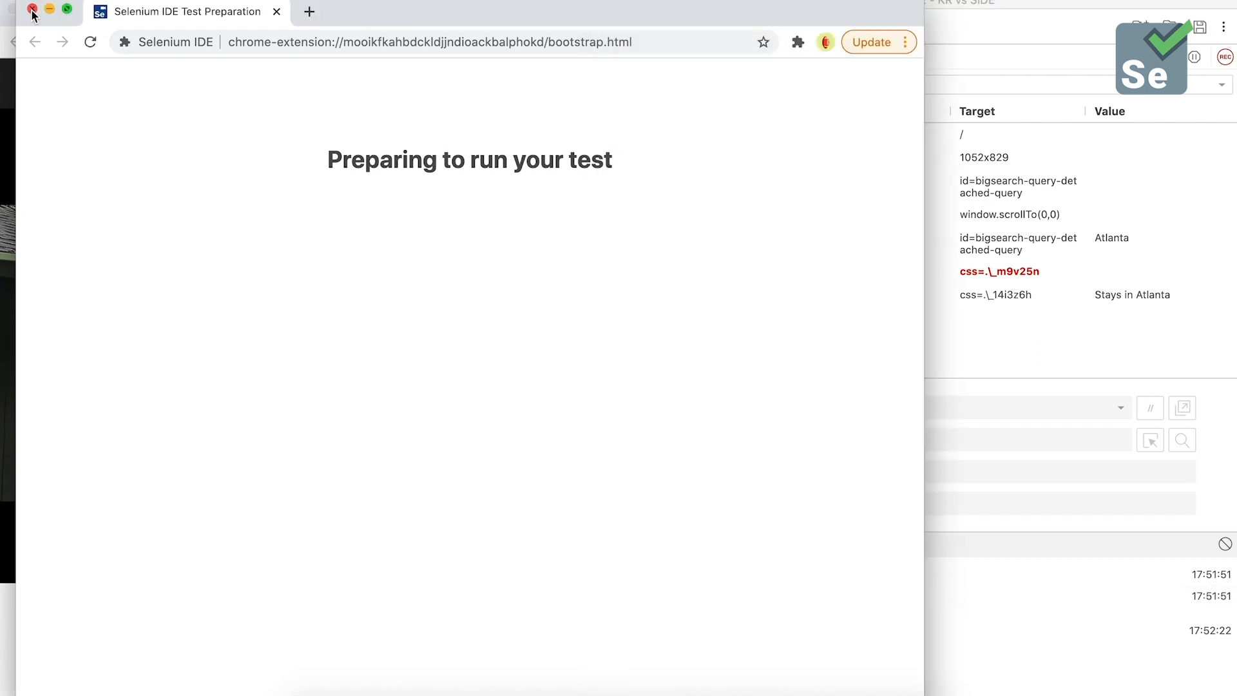
left_click(826, 57)
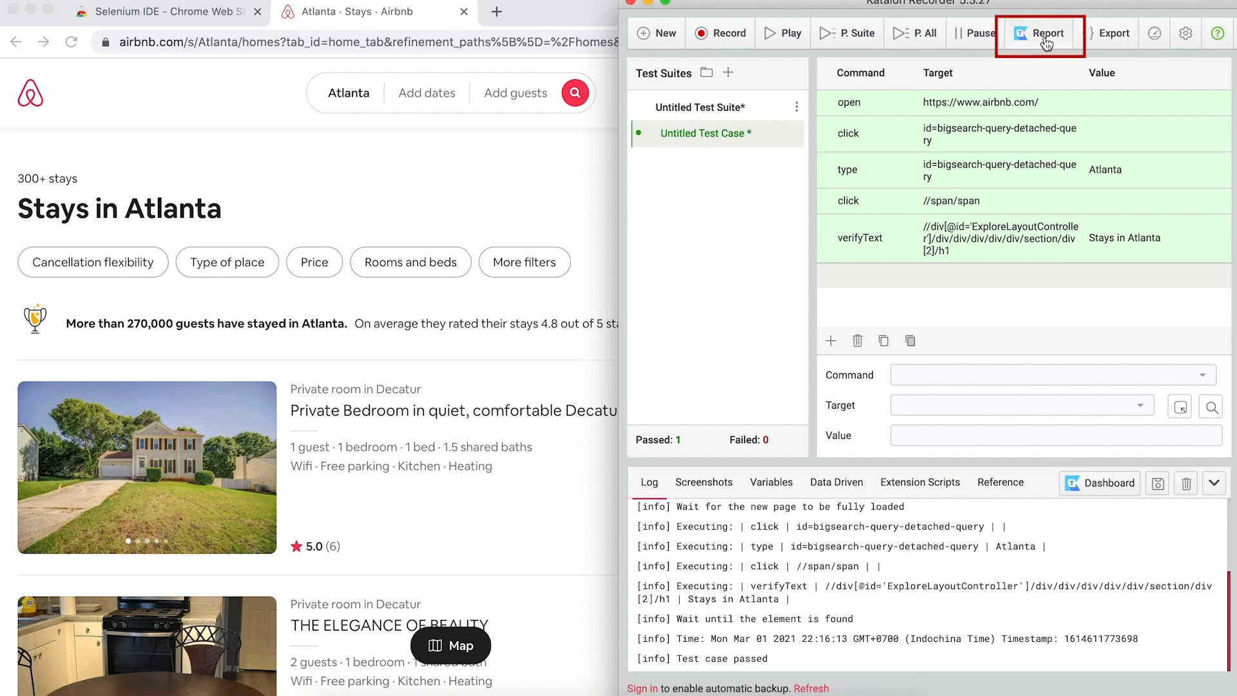
Step: From Report, follow the Katalon TestOps (beta) login link and sign in to the dashboard
left_click(1047, 33)
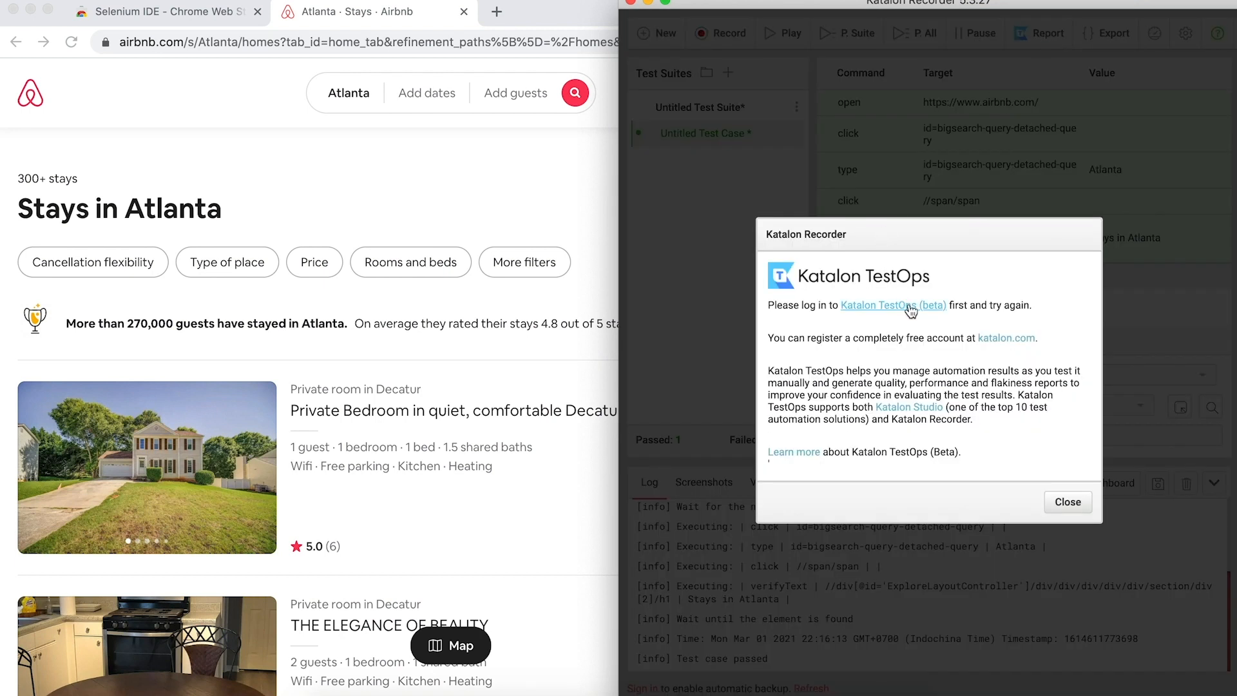
left_click(882, 306)
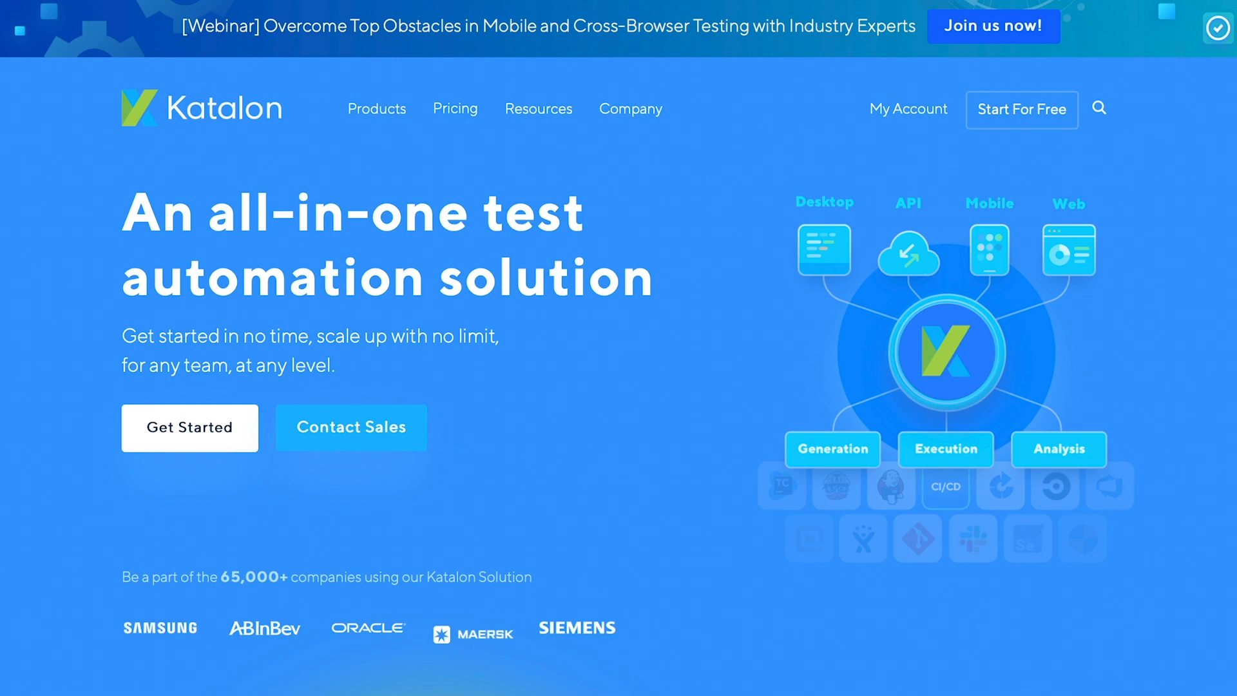
scroll("down", 3)
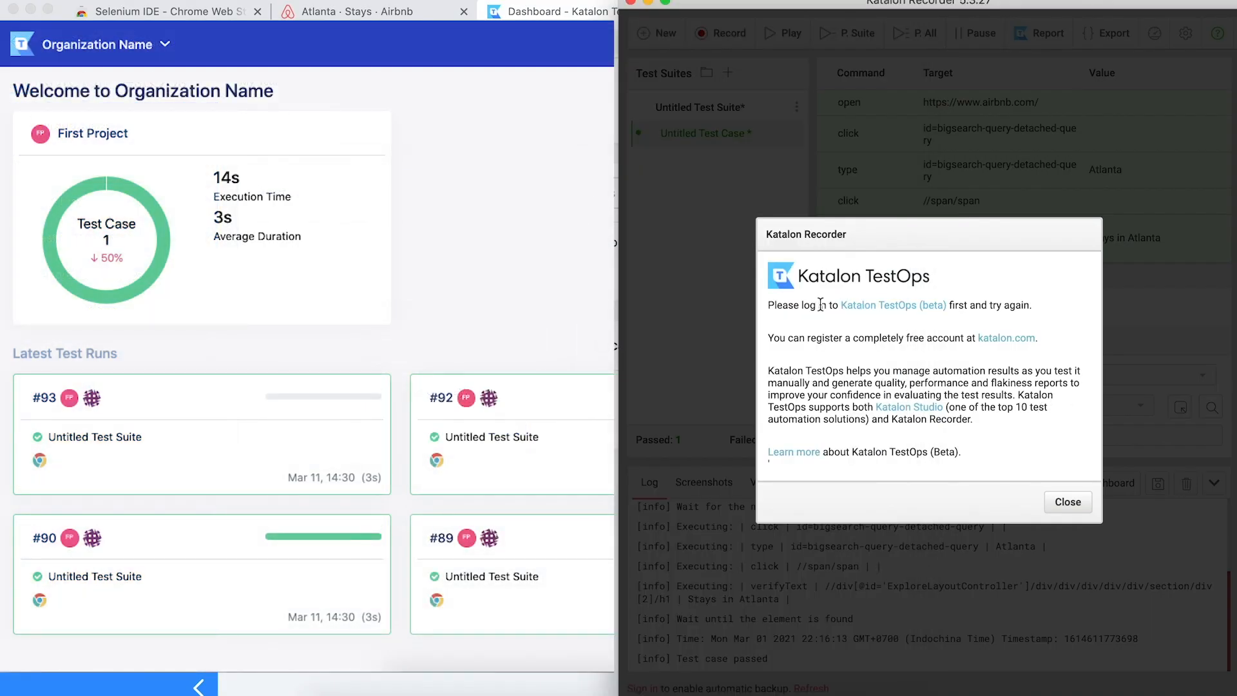
mouse_move(894, 305)
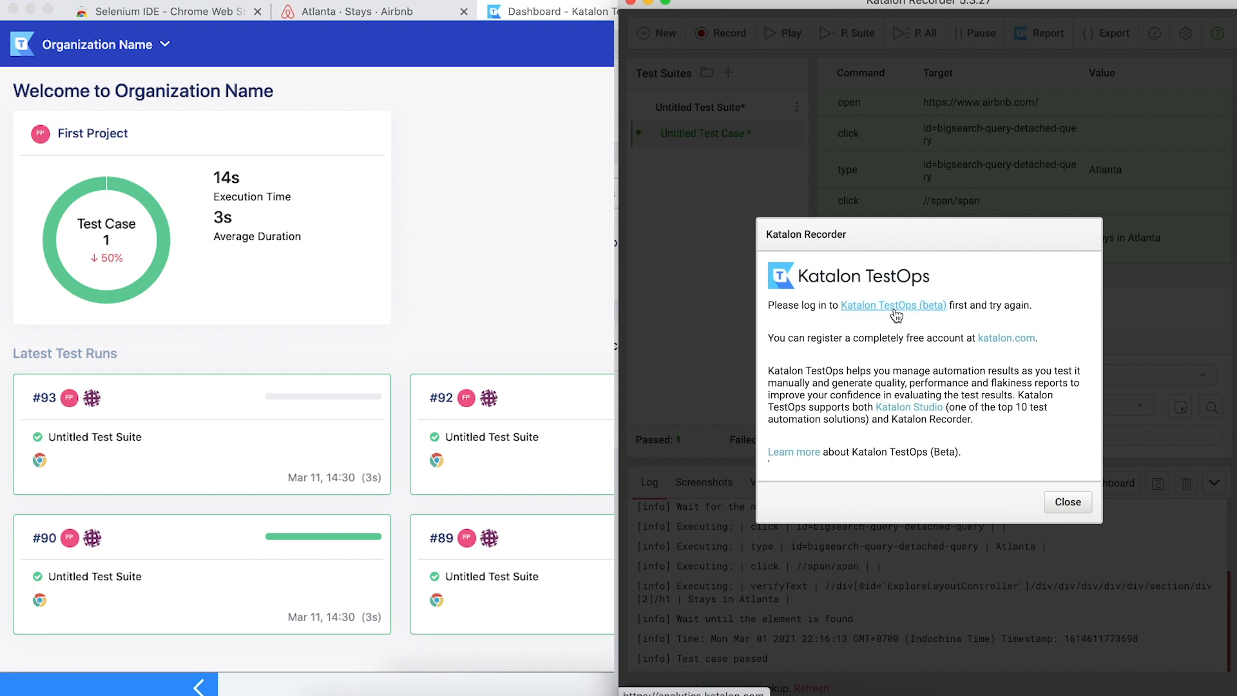
Step: Upload the execution logs to First Project and dismiss the success message
left_click(1067, 502)
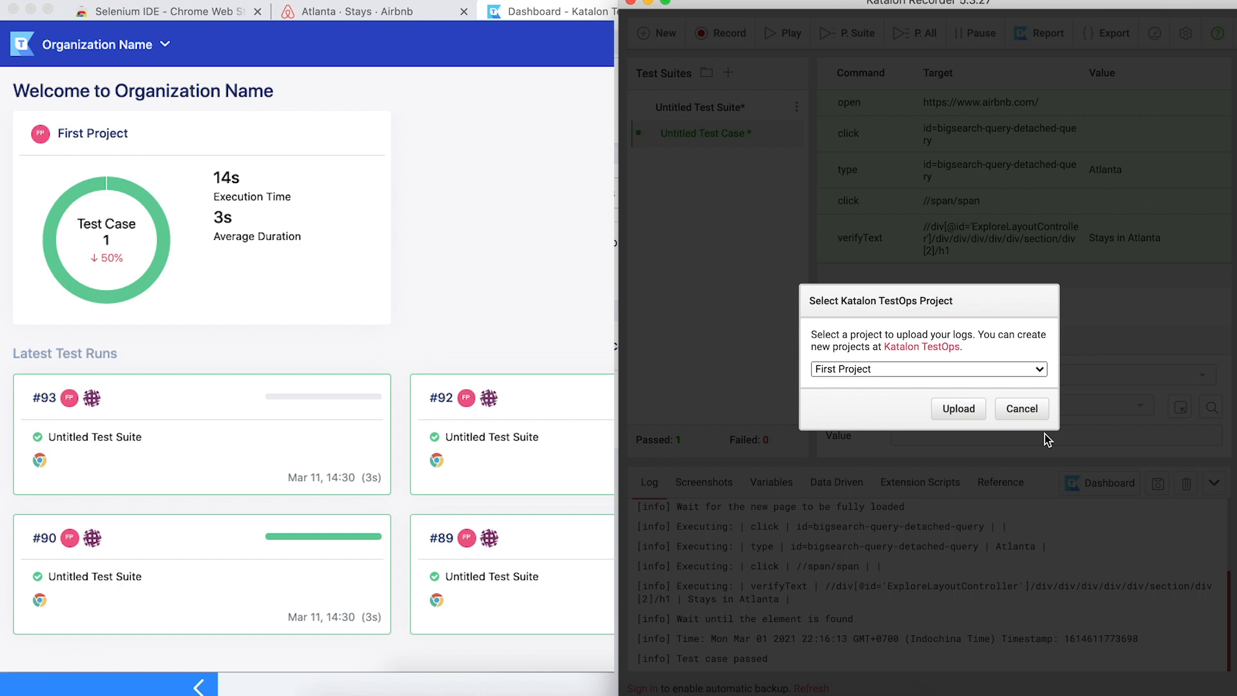
left_click(927, 368)
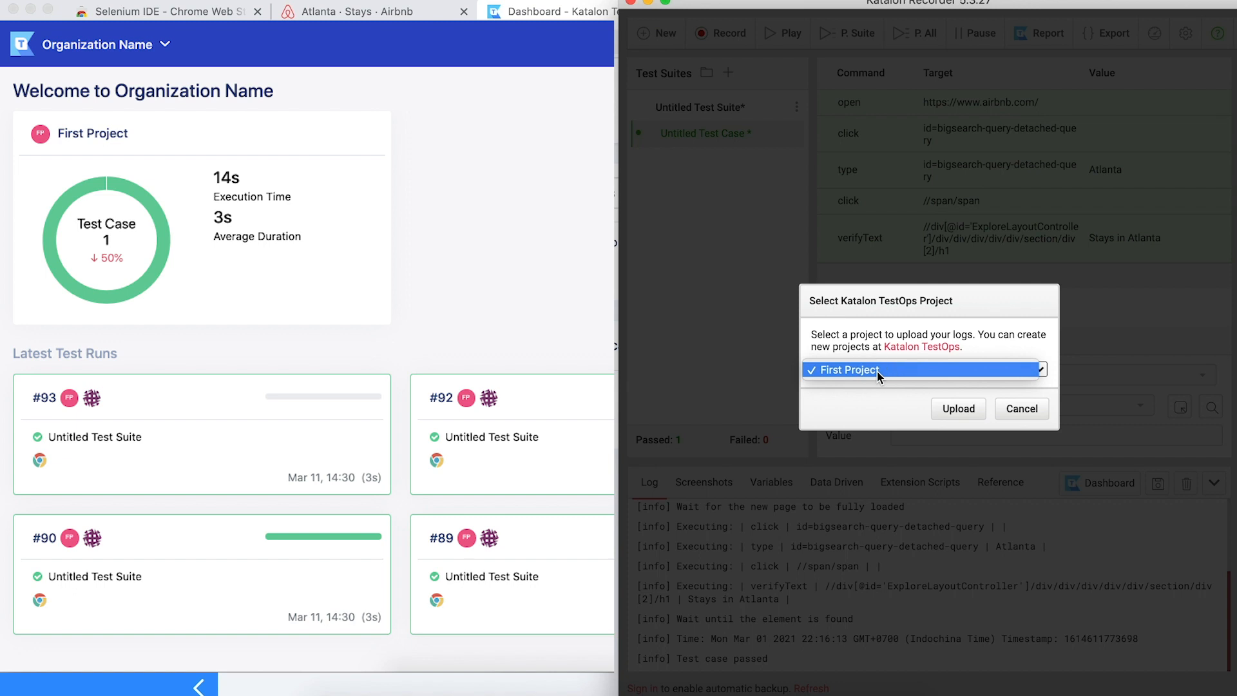
left_click(958, 407)
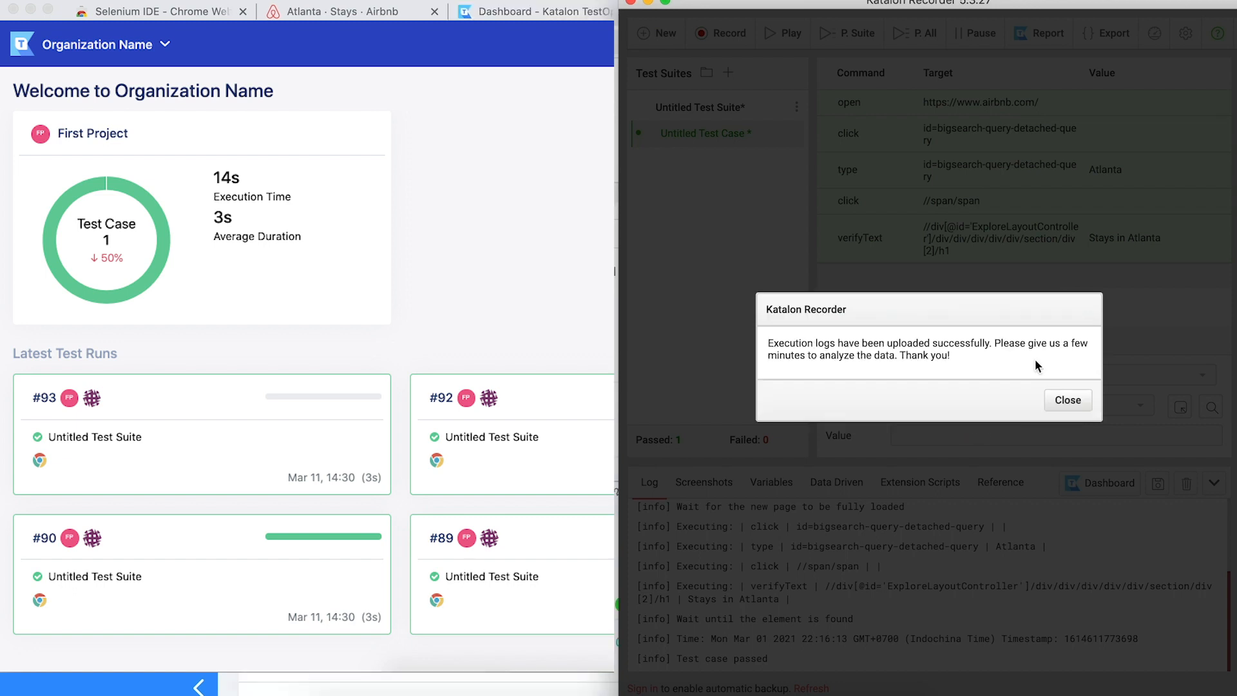
left_click(1067, 400)
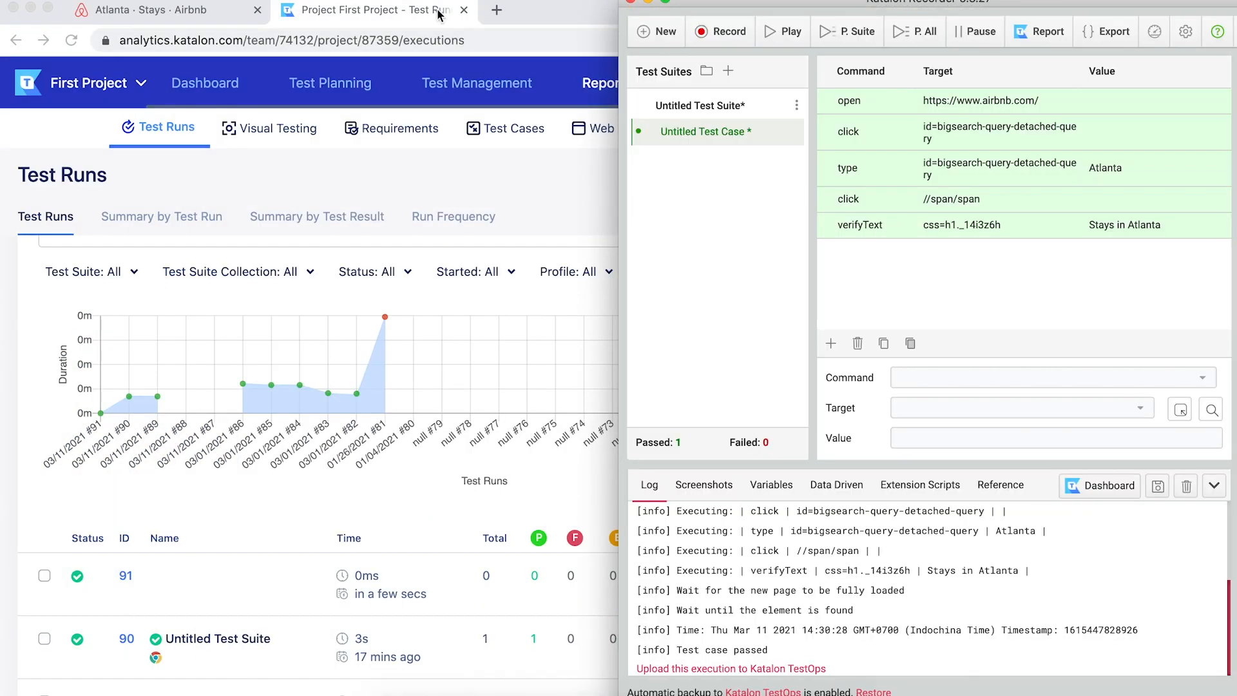